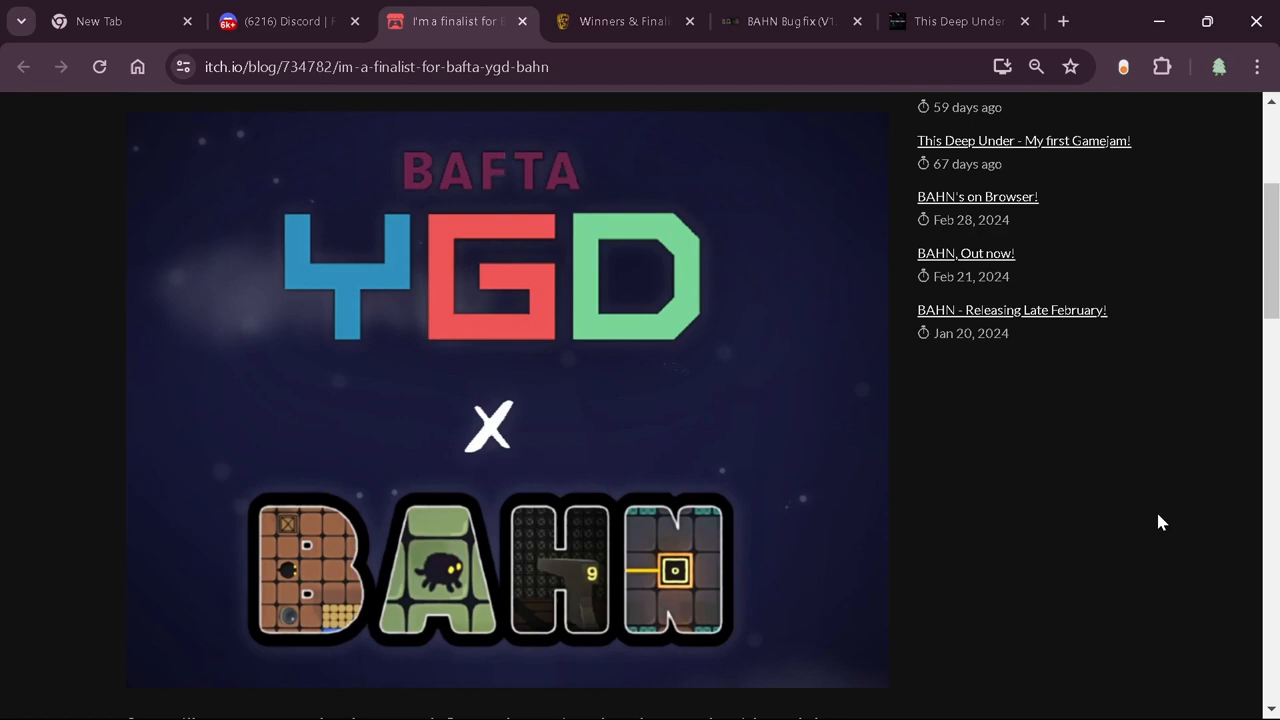
pyautogui.moveTo(1088, 122)
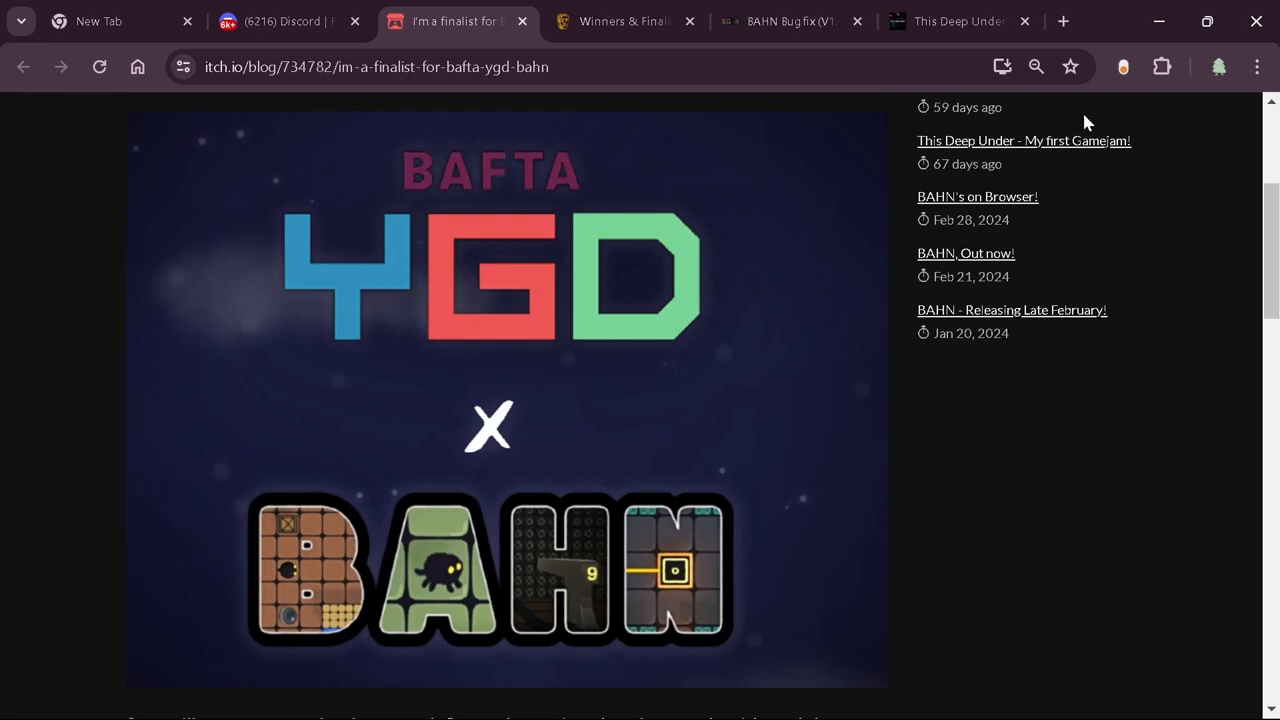
# Switch to the YouTube channel's Videos page listing the Official BAHN OST uploads
pyautogui.click(1062, 20)
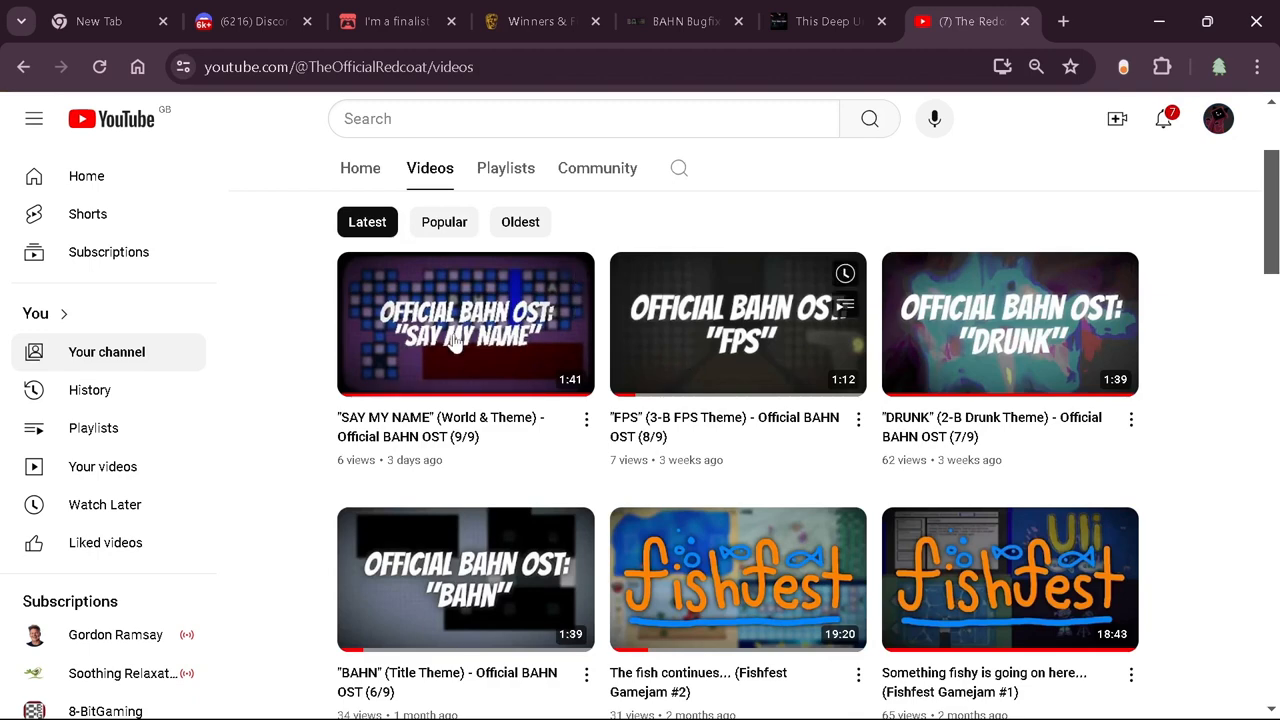
pyautogui.moveTo(484, 344)
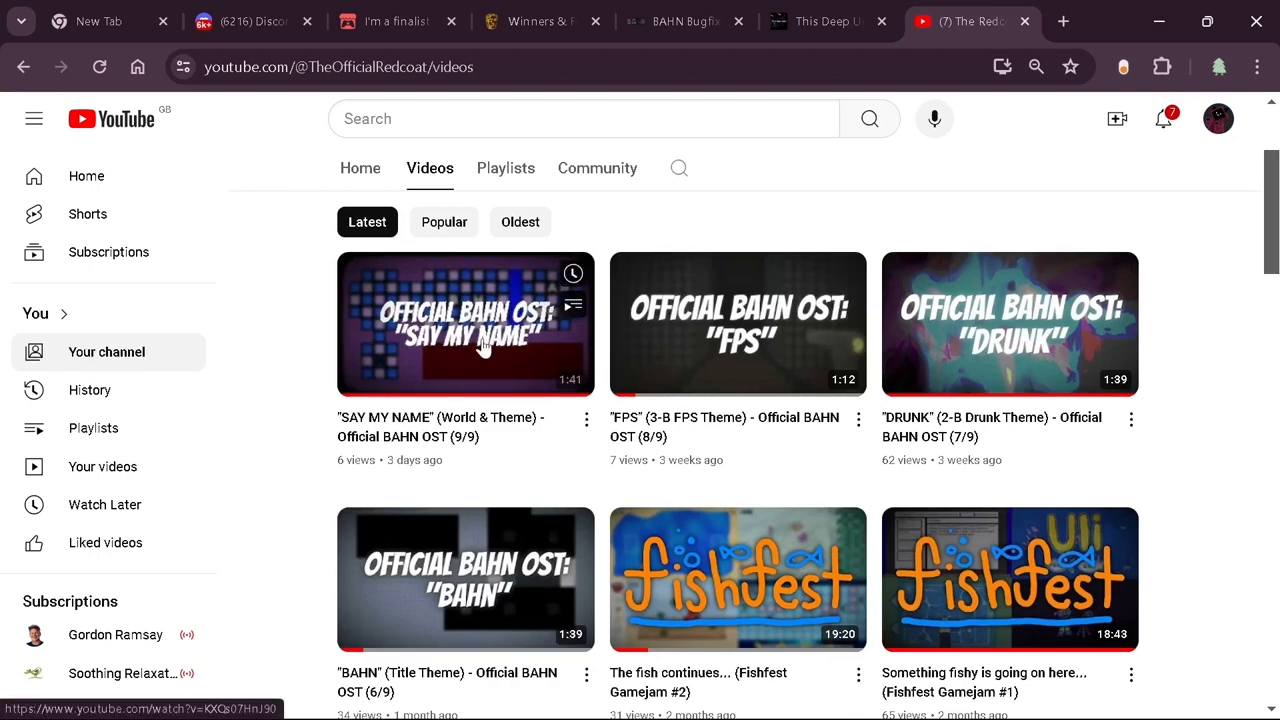
pyautogui.moveTo(592, 460)
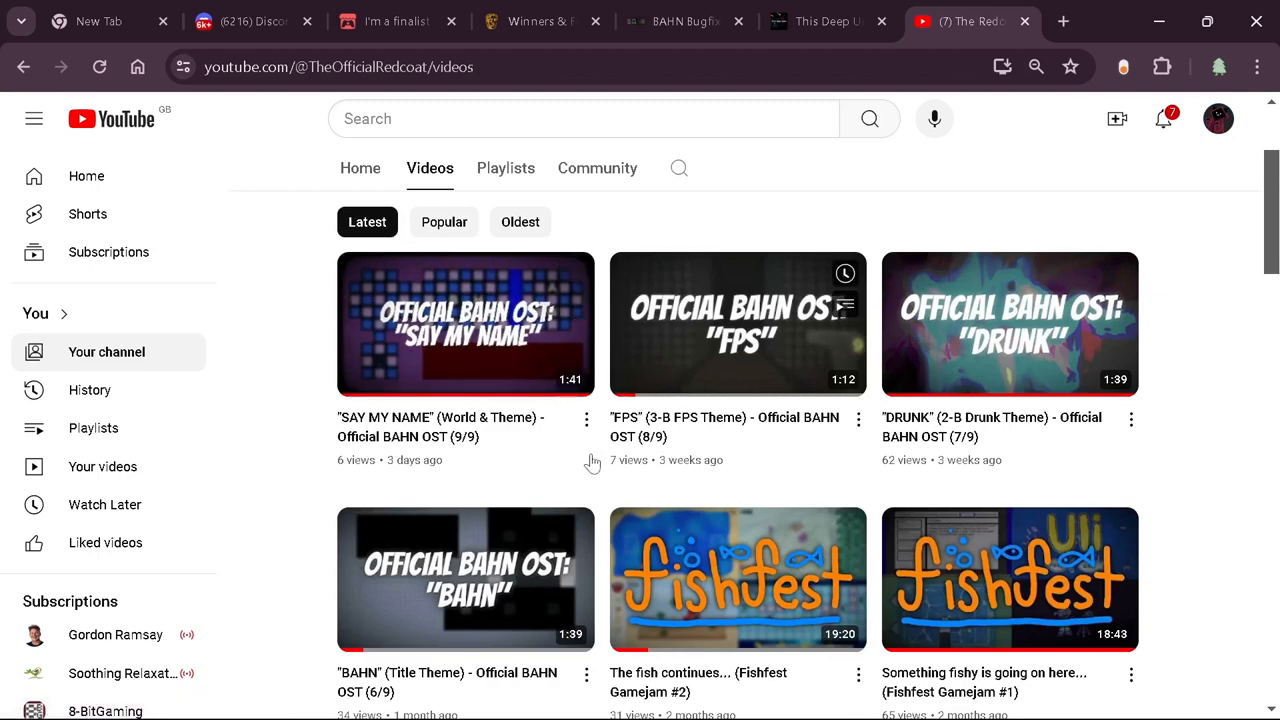
pyautogui.moveTo(464, 324)
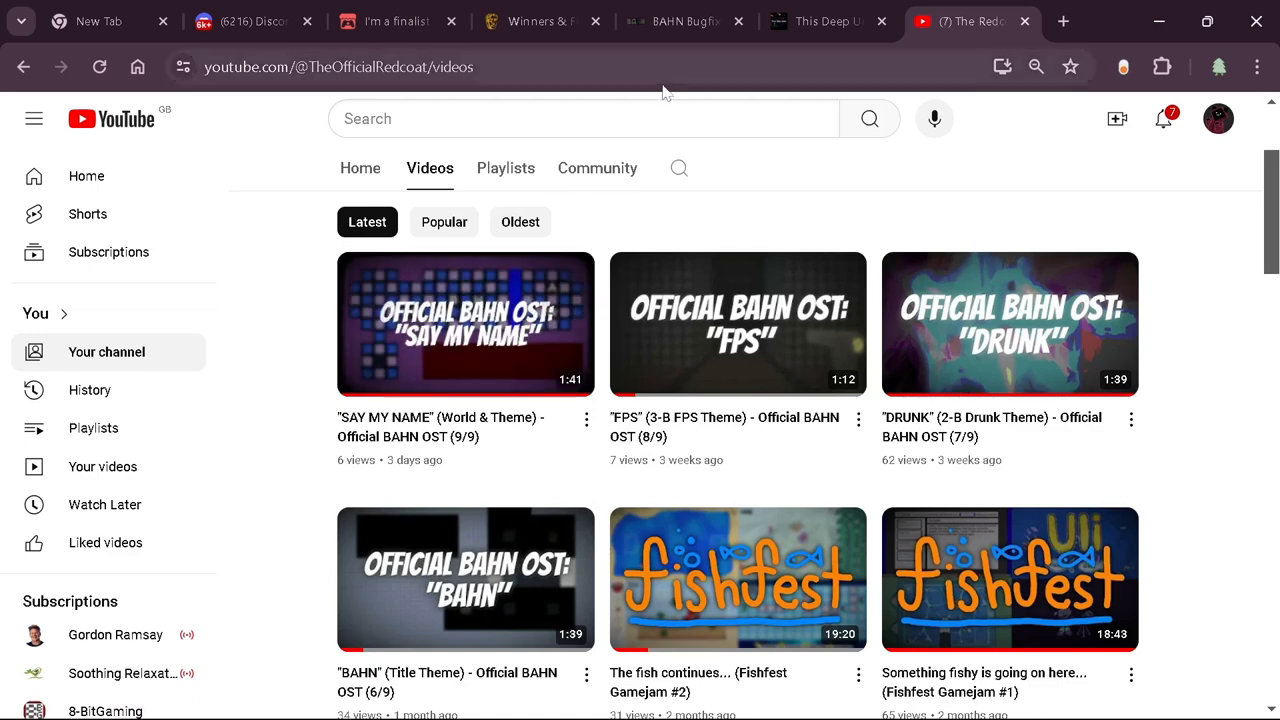
# Return to the itch.io 'I'm a finalist for Bafta YGD! (BAHN)' blog post
pyautogui.click(396, 20)
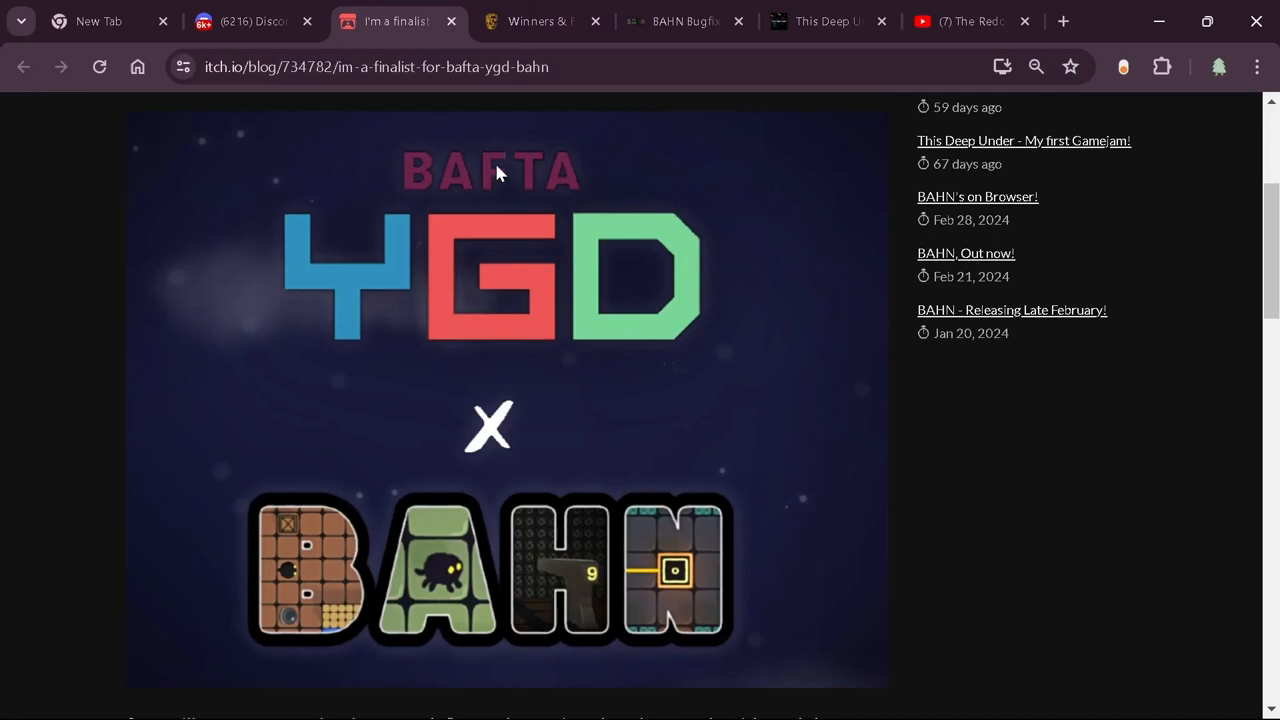
pyautogui.moveTo(1020, 572)
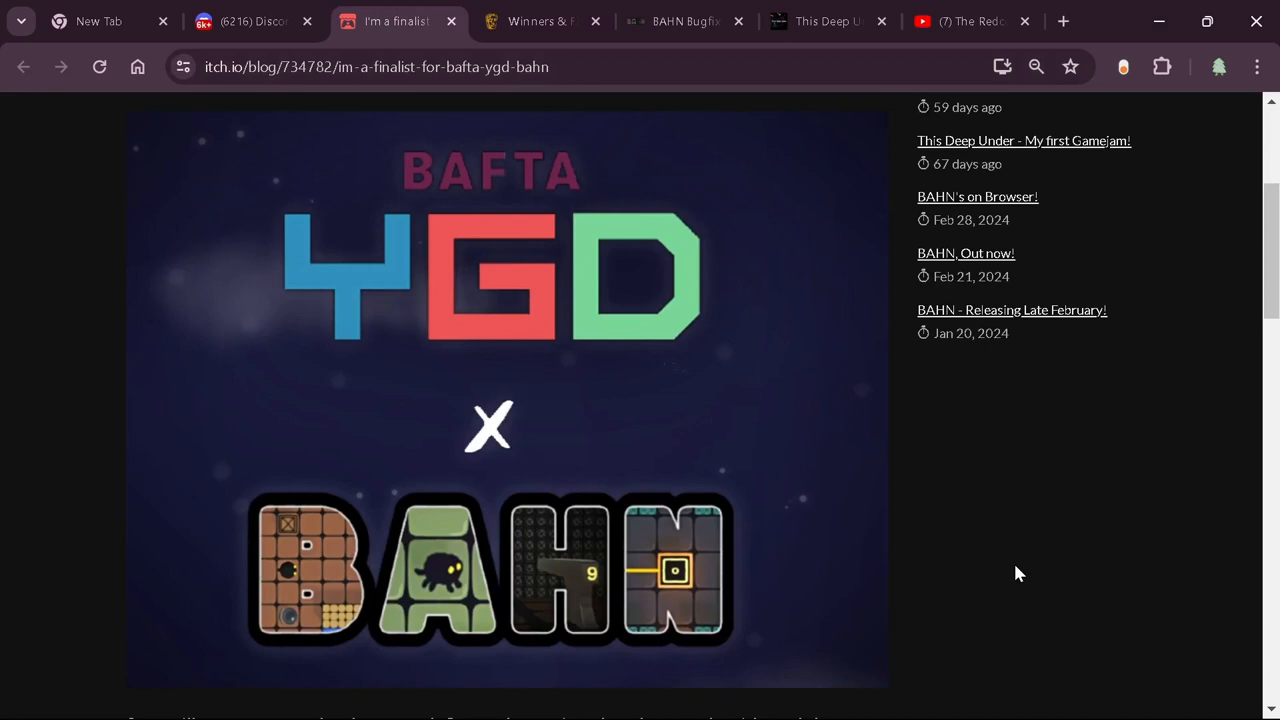
pyautogui.moveTo(676, 568)
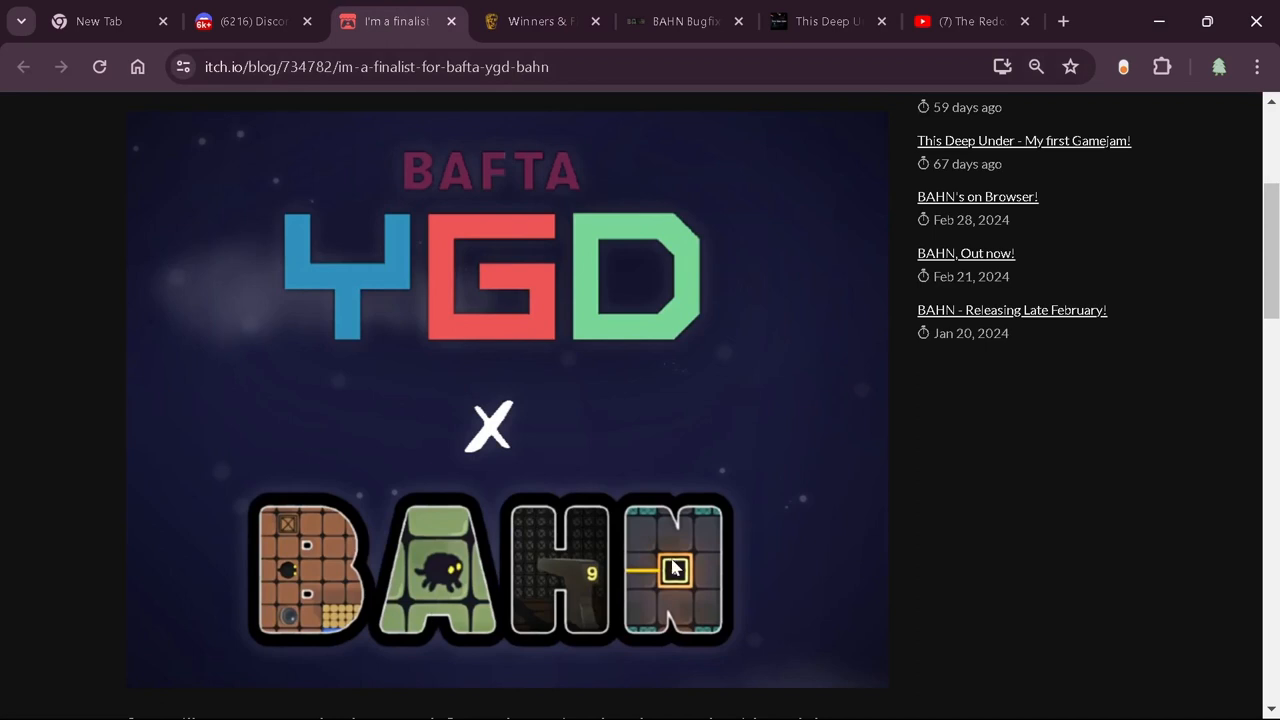
pyautogui.moveTo(716, 296)
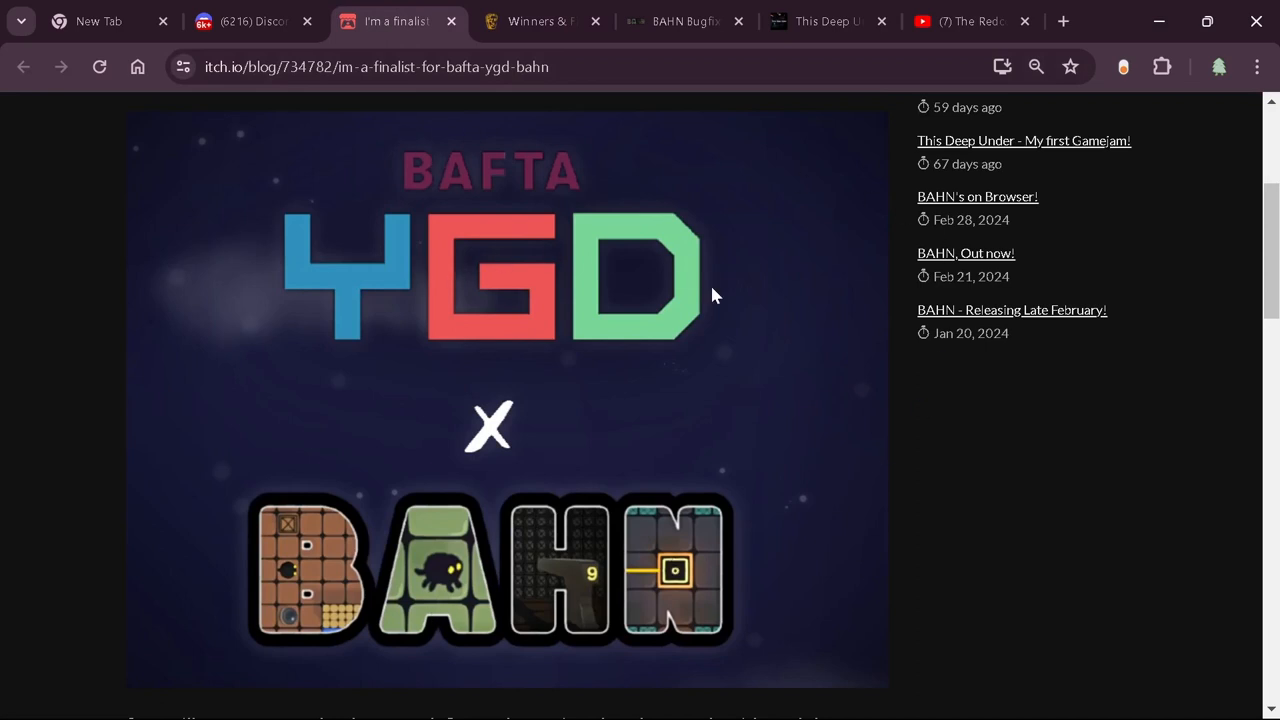
pyautogui.moveTo(716, 296)
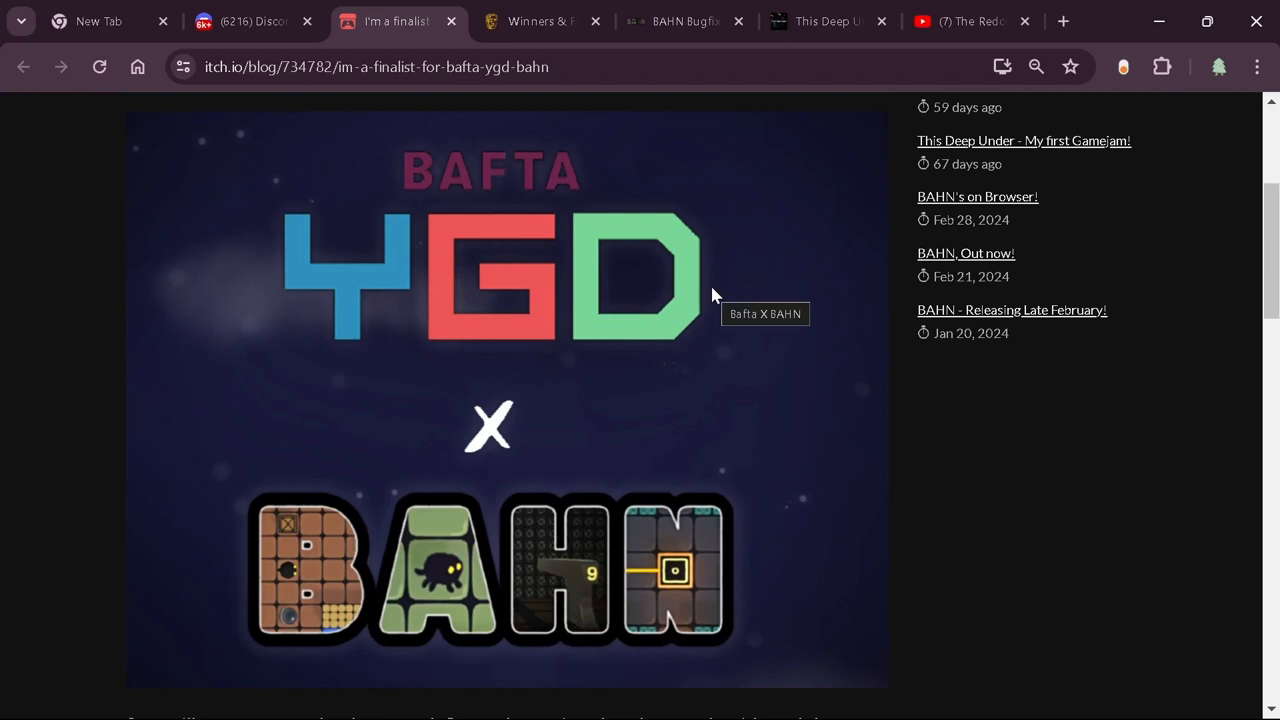
pyautogui.moveTo(736, 308)
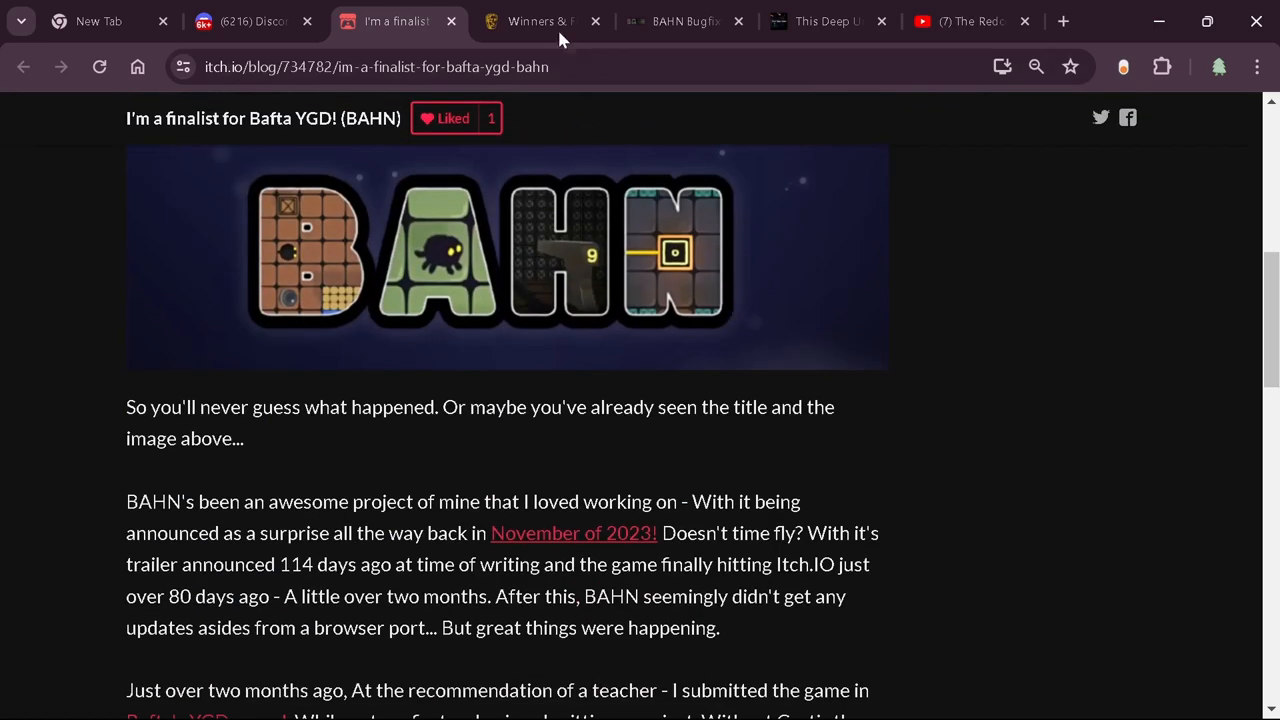
# View the BAFTA YGD Winners & Finalists page, scanning the award list where BAHN appears, then back to top
pyautogui.click(540, 20)
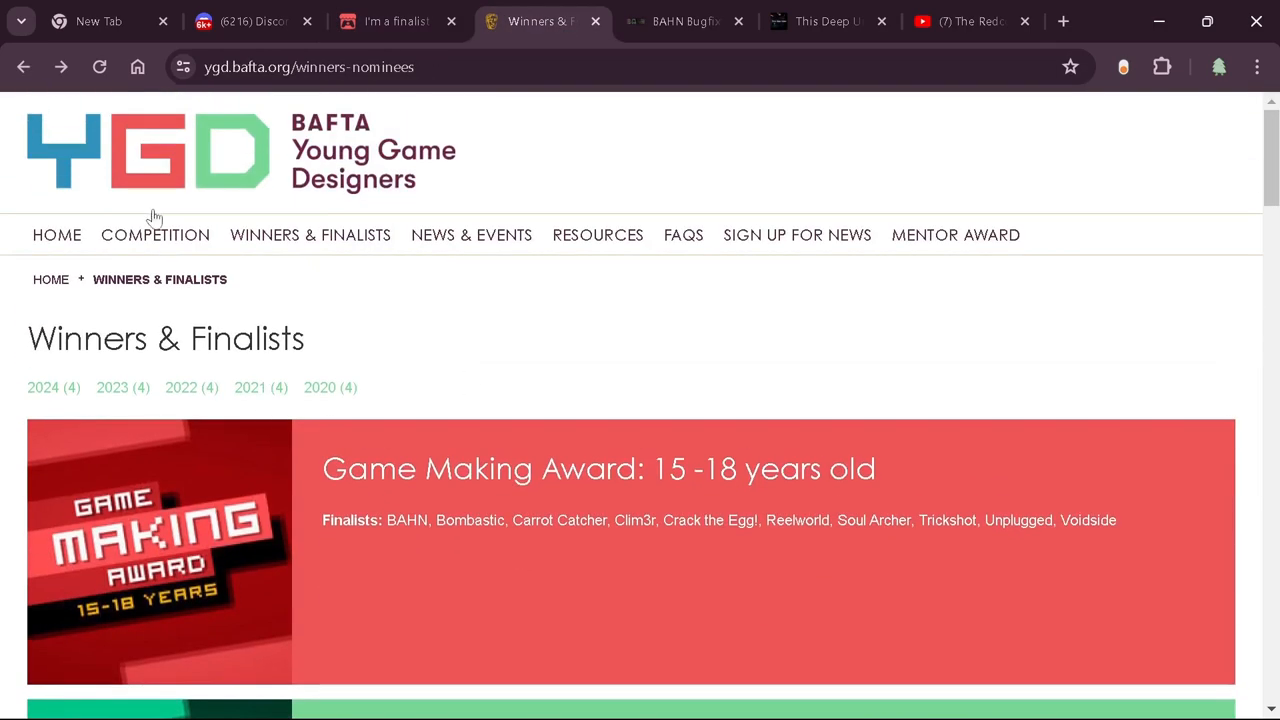
pyautogui.moveTo(304, 138)
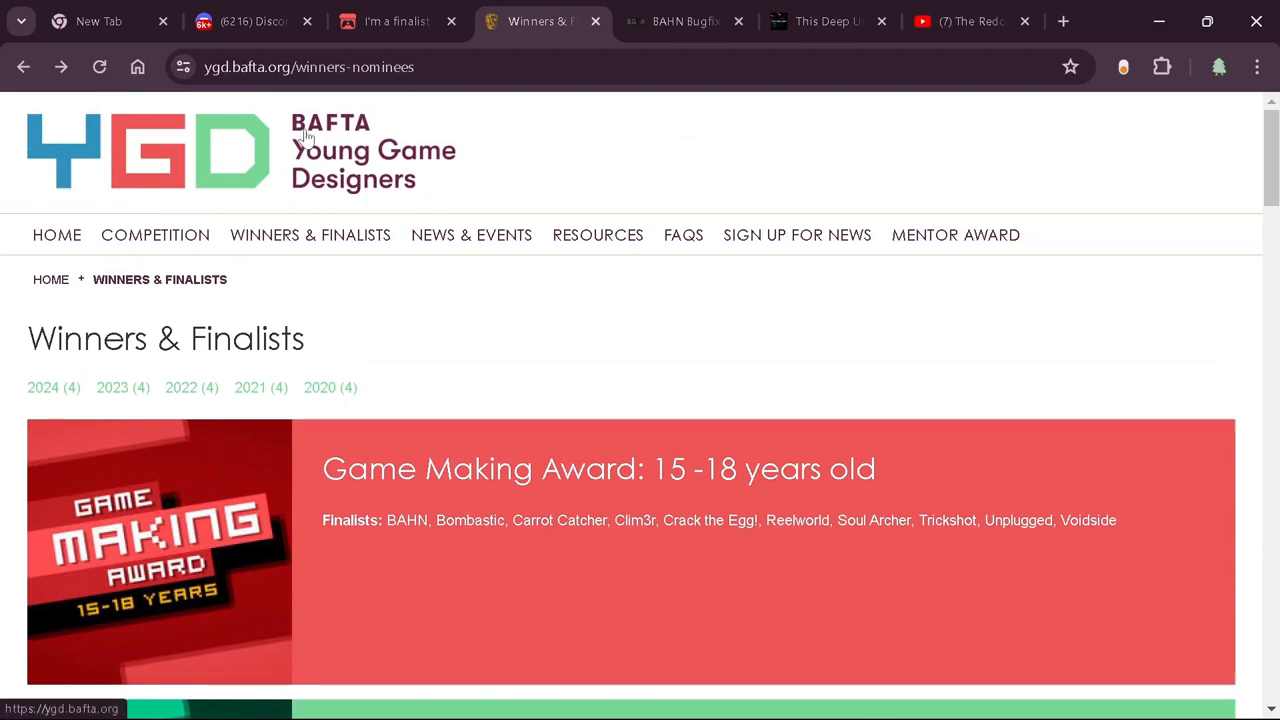
pyautogui.moveTo(408, 178)
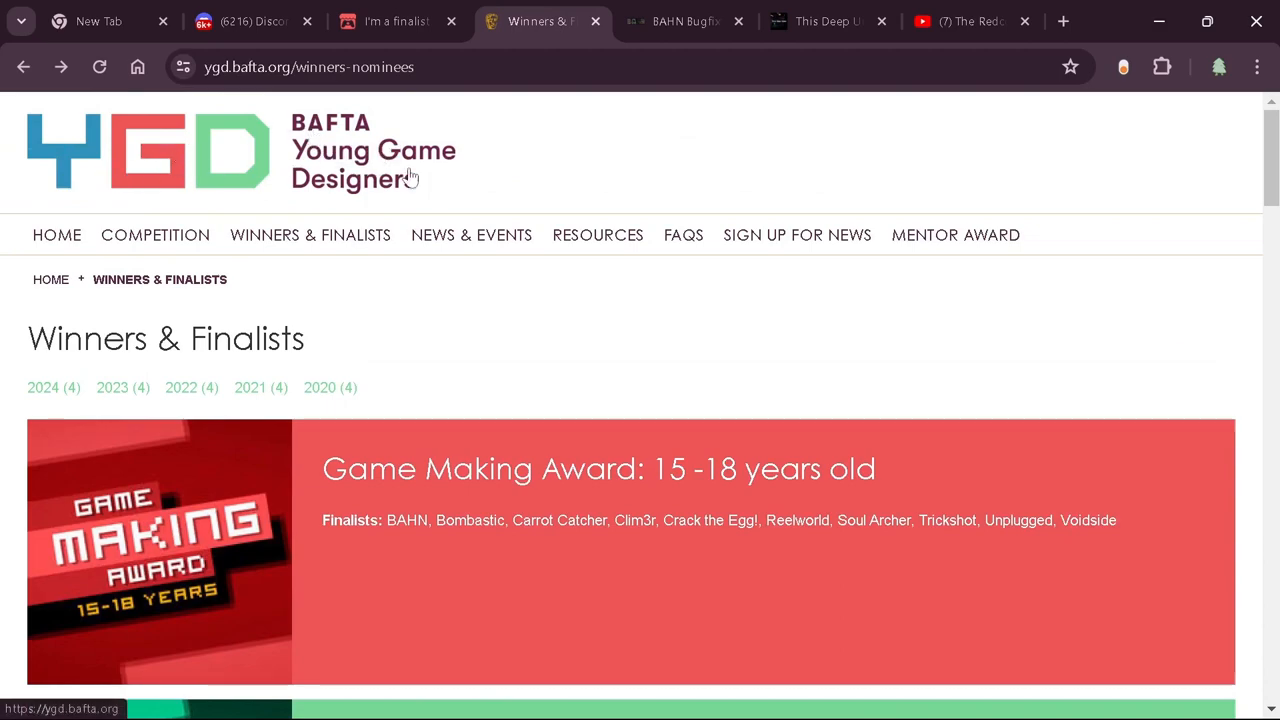
pyautogui.scroll(-3)
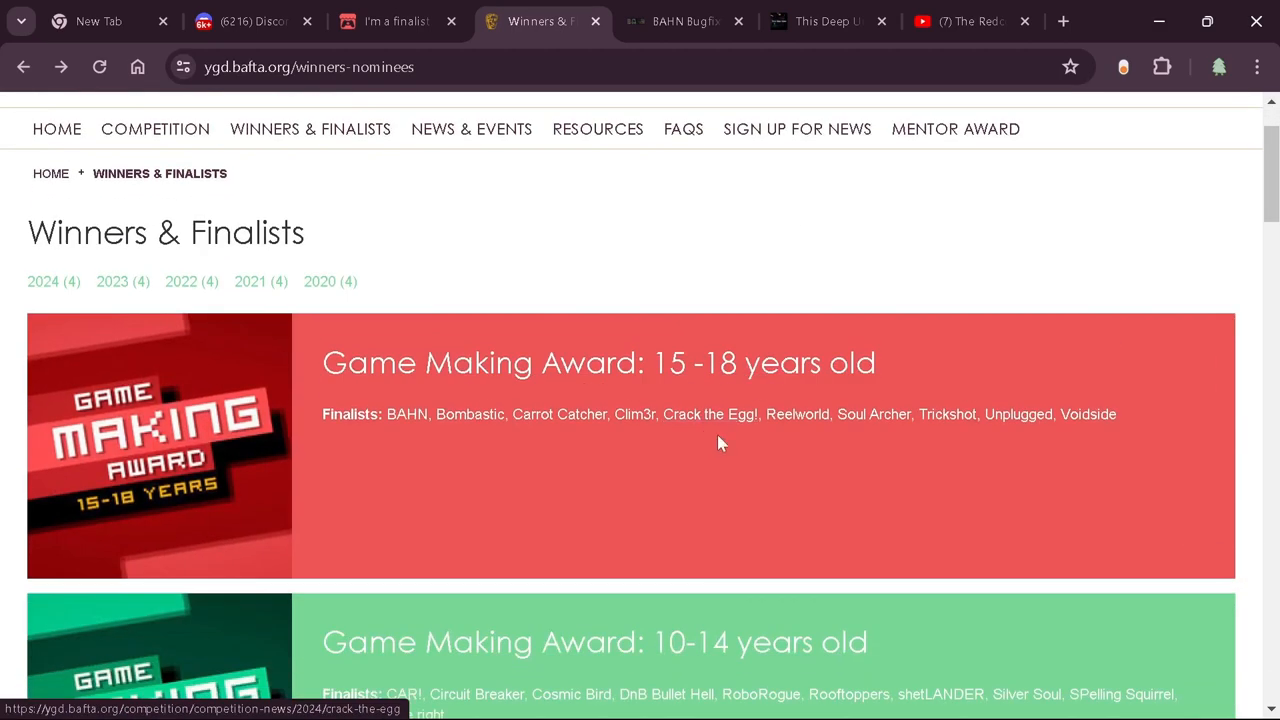
pyautogui.scroll(-3)
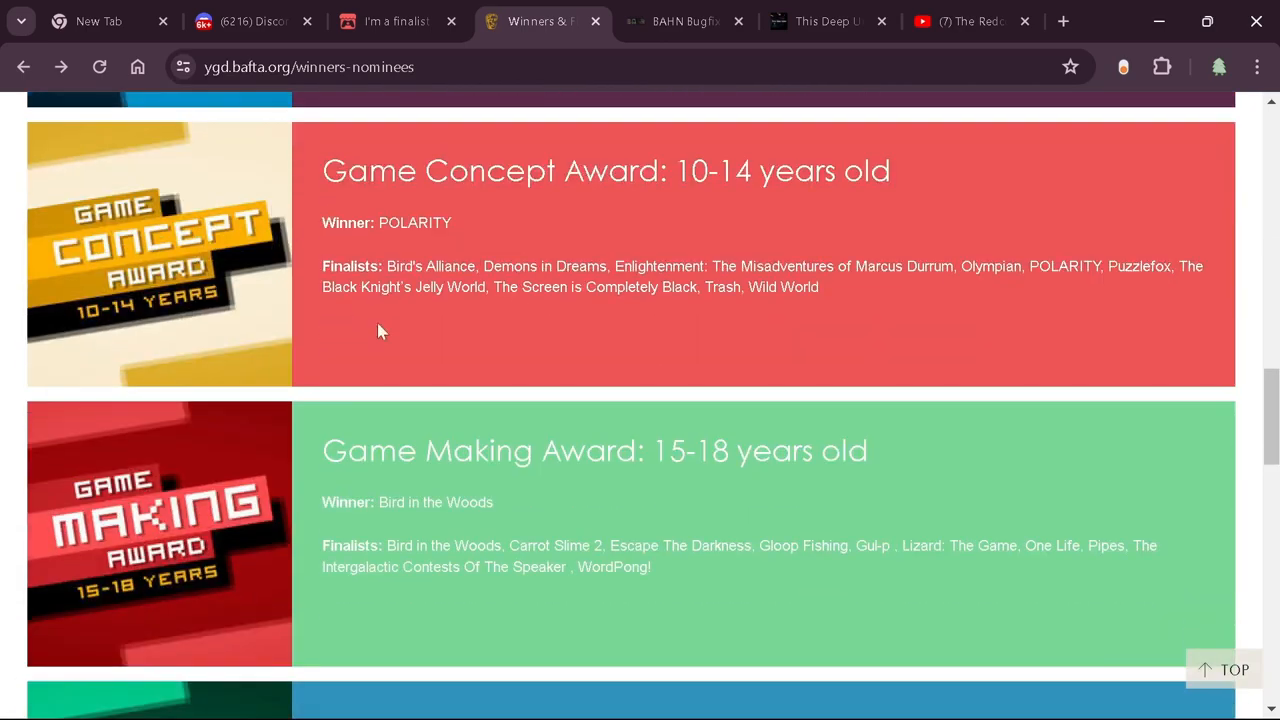
pyautogui.scroll(3)
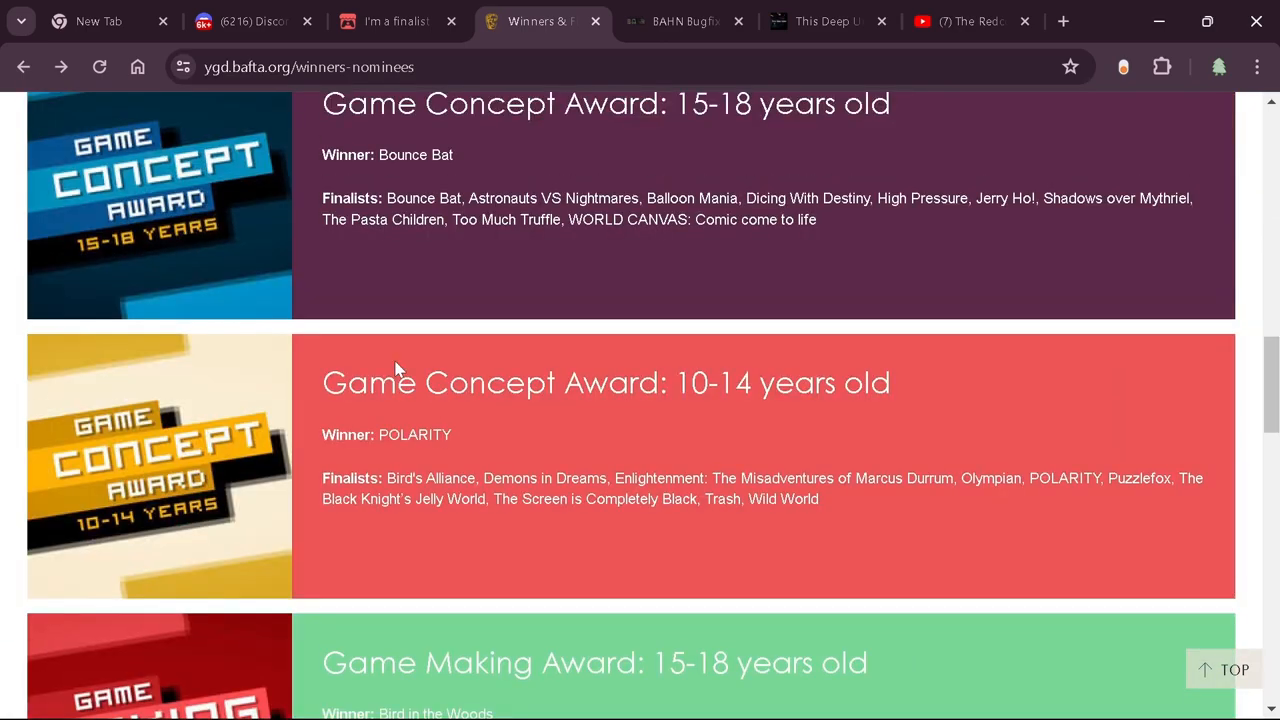
pyautogui.scroll(3)
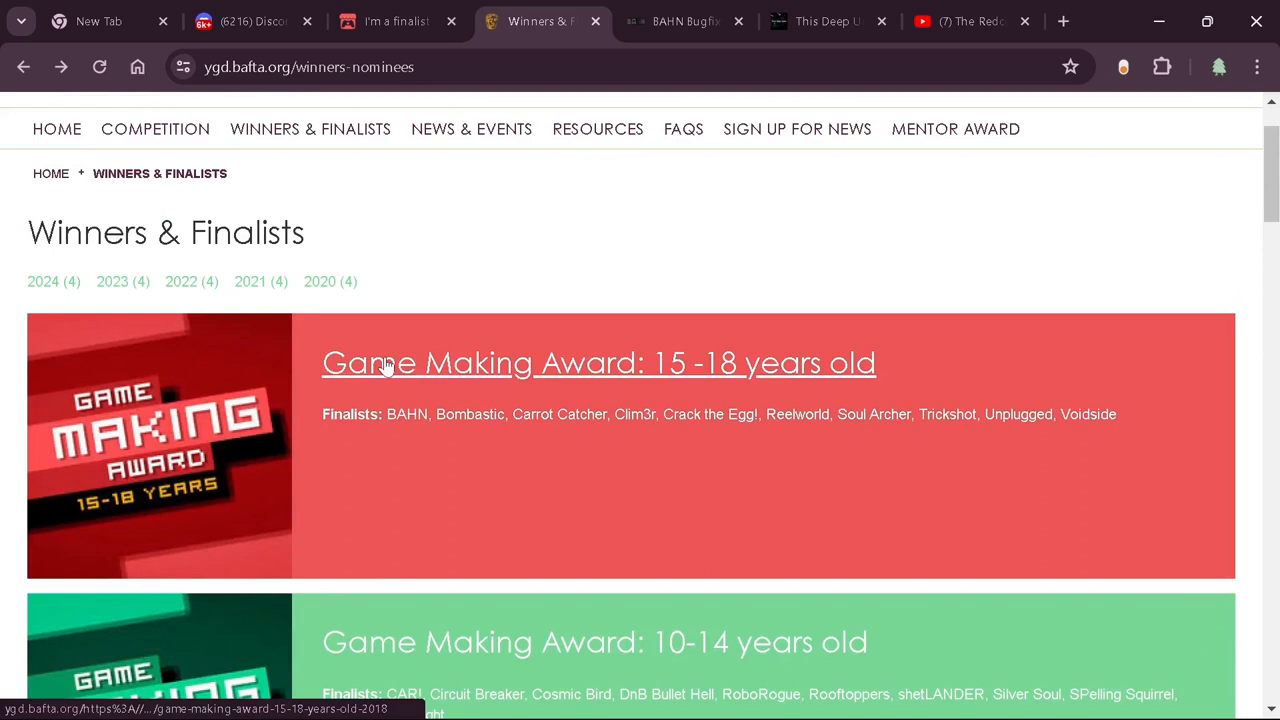
pyautogui.moveTo(176, 438)
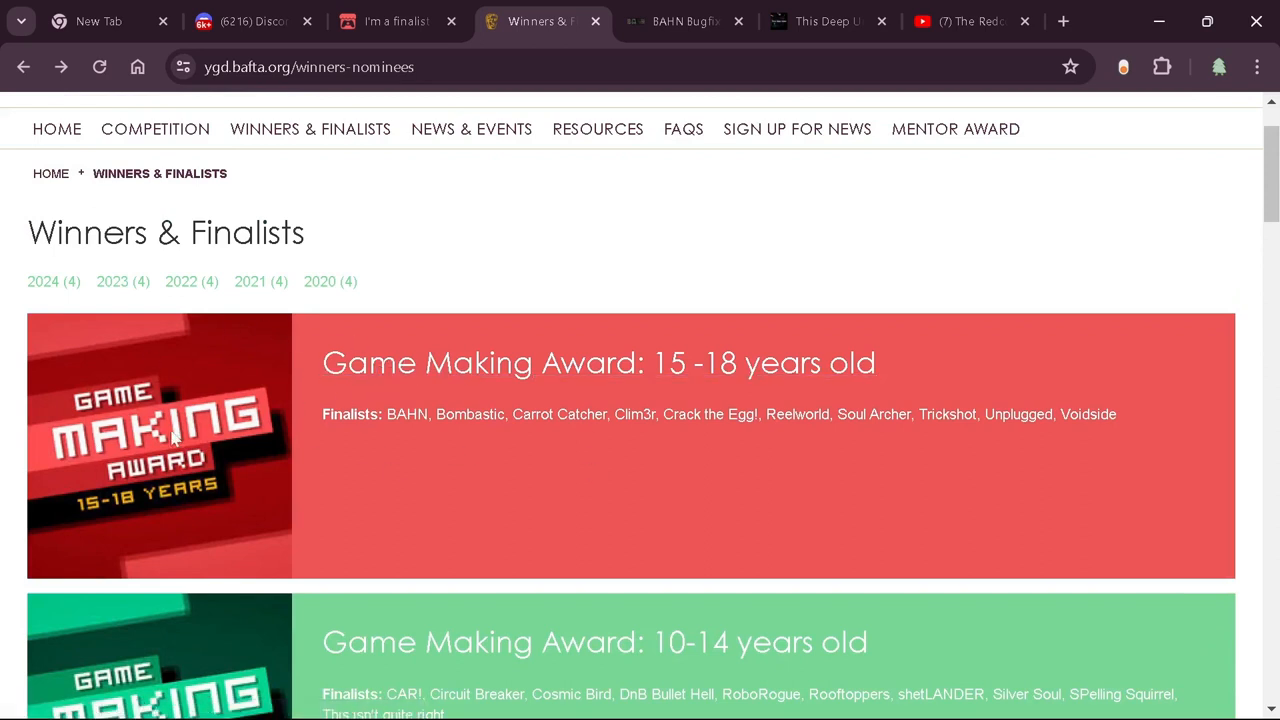
pyautogui.moveTo(872, 414)
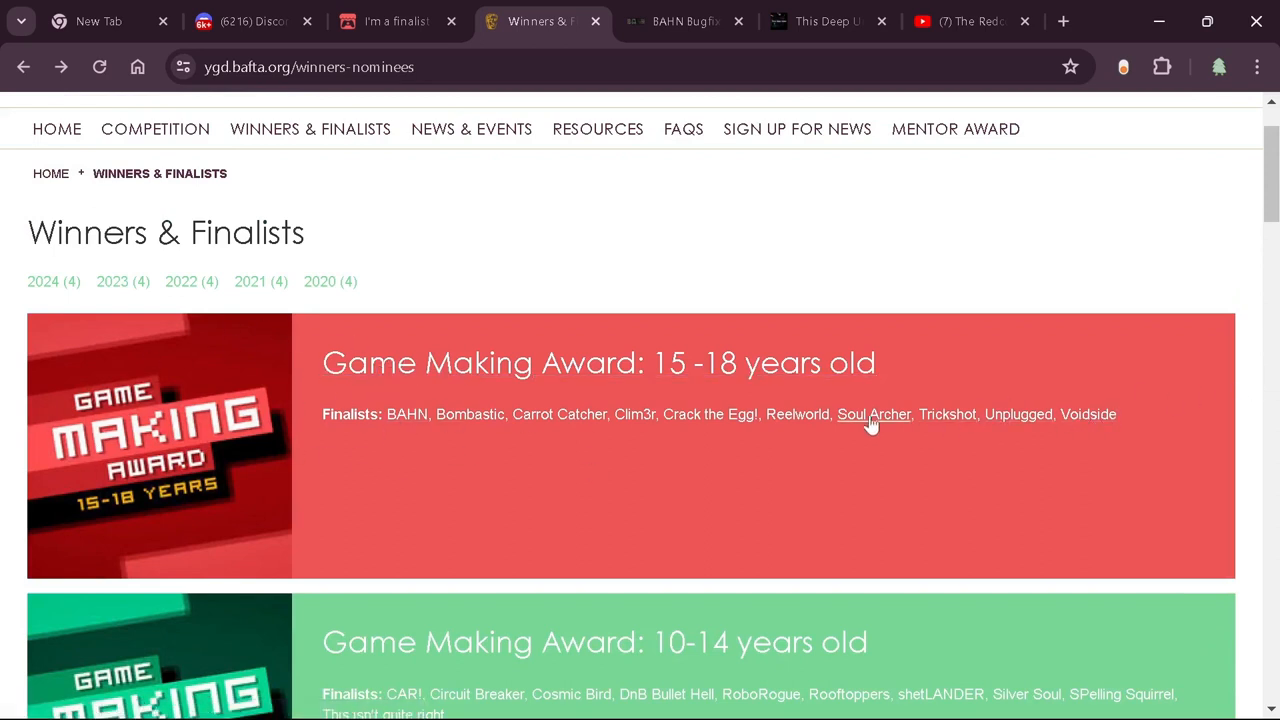
pyautogui.moveTo(406, 414)
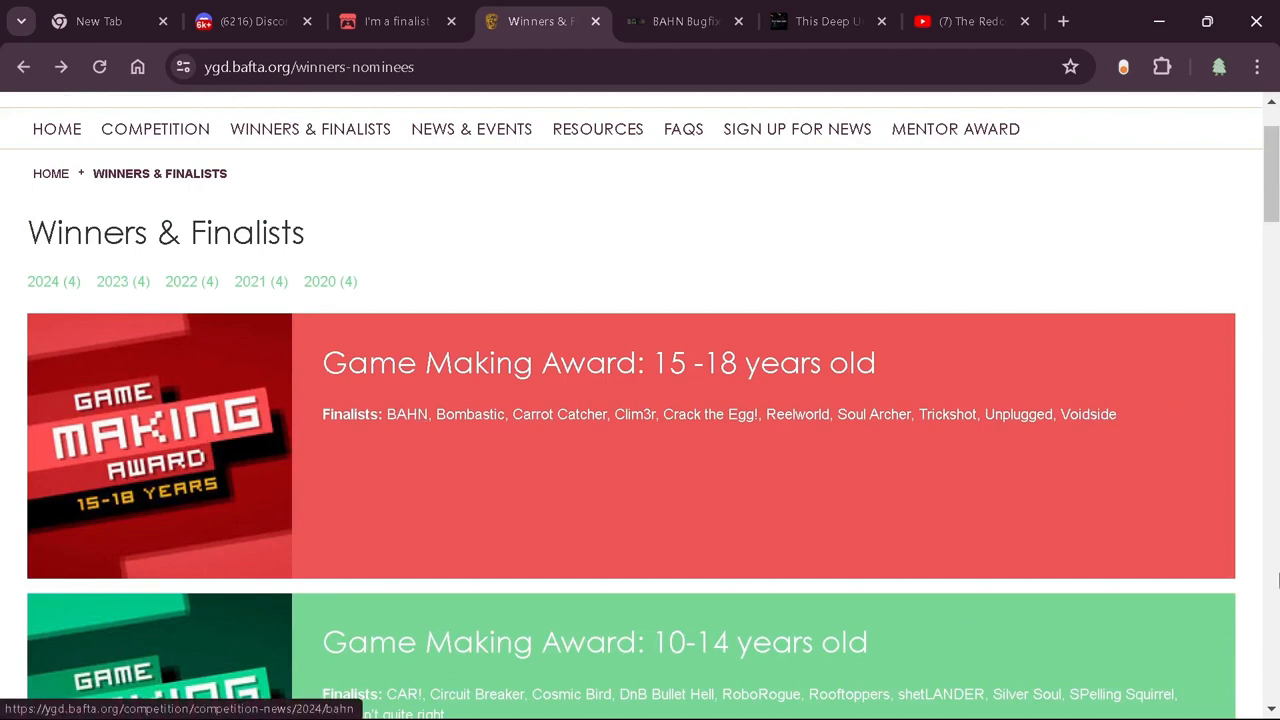
# Open BAHN's finalist entry from the Game Making Award 15-18 list and read its description
pyautogui.click(406, 414)
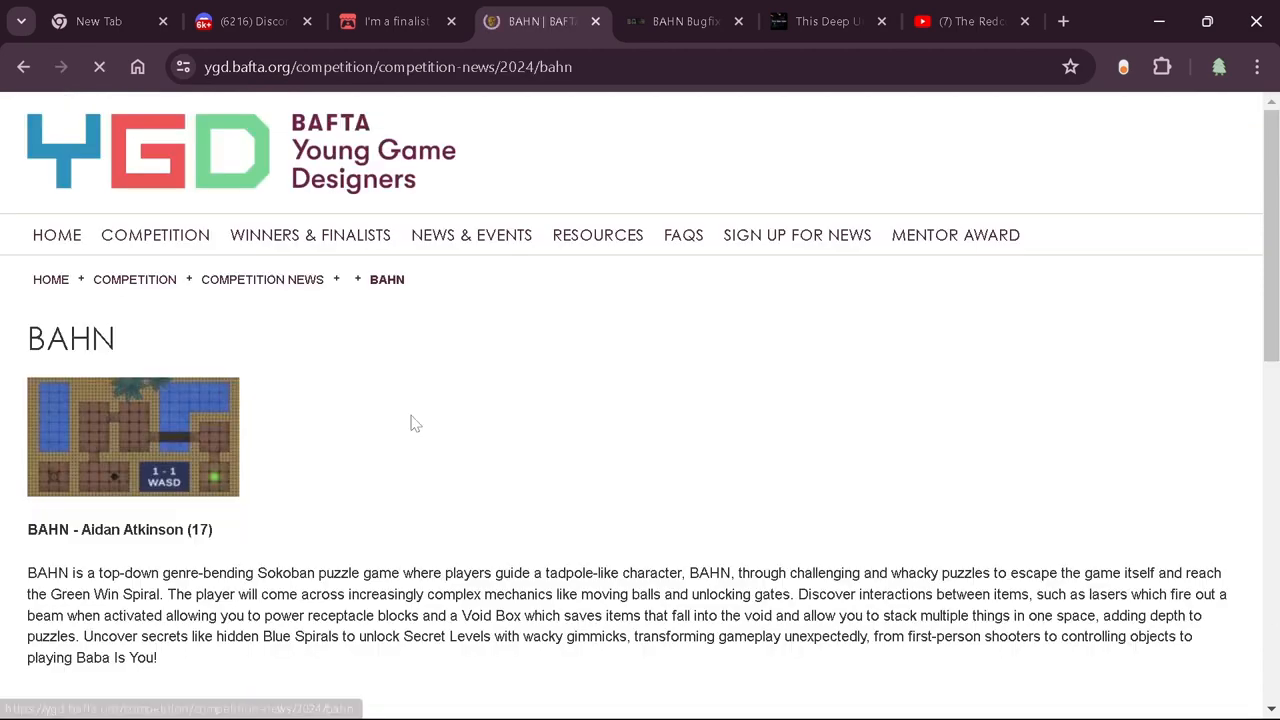
pyautogui.scroll(-3)
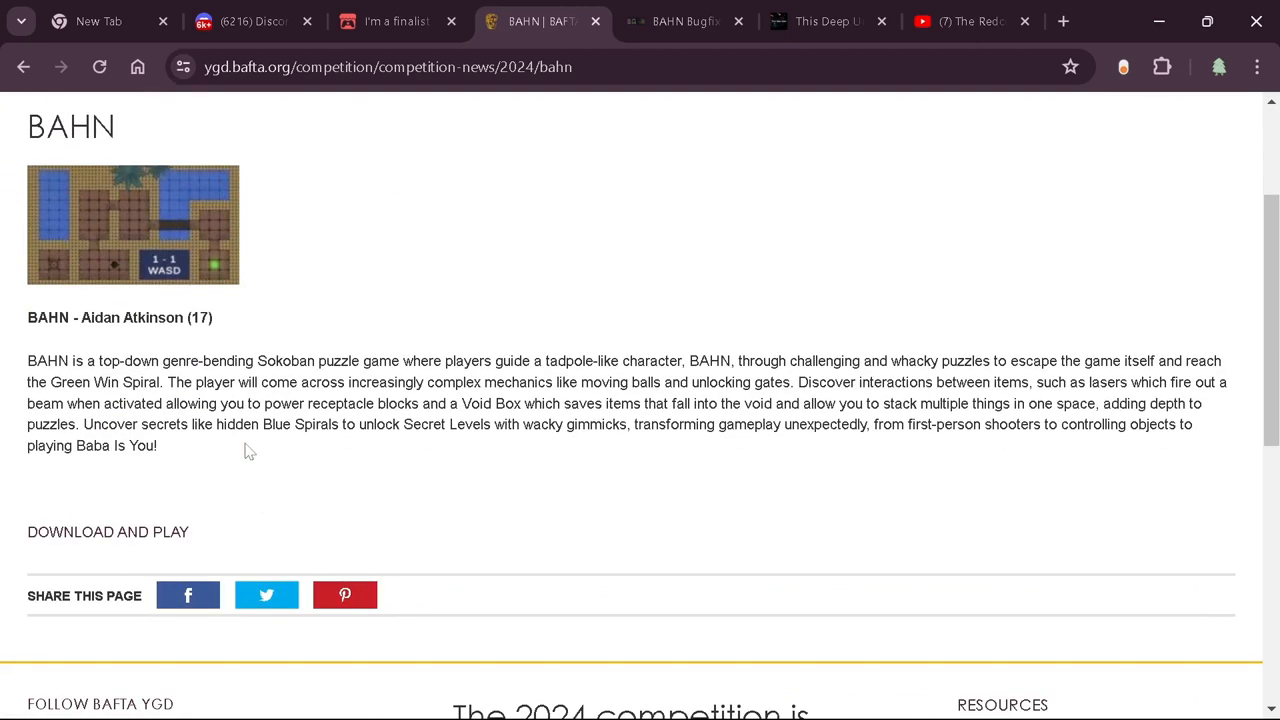
pyautogui.moveTo(334, 248)
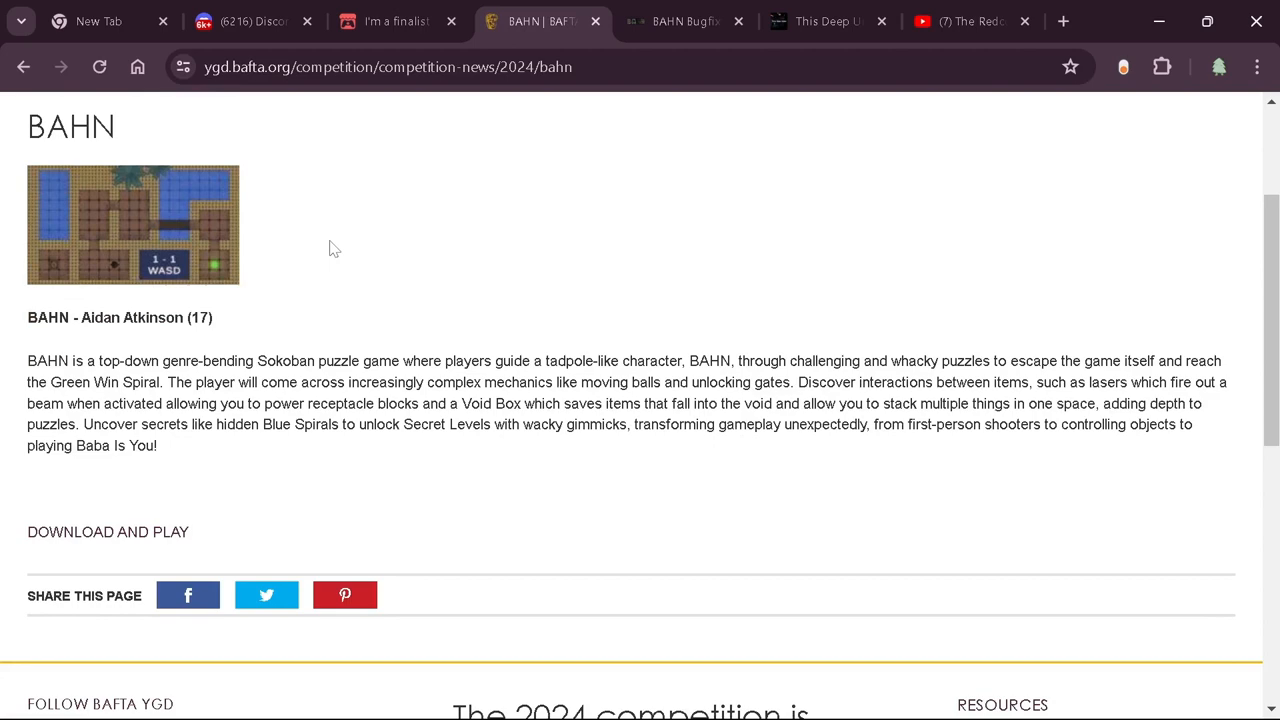
# Read the BAHN Bugfix (V1.3) devlog from its bug tweaks down to 'Changes to the page'
pyautogui.click(684, 20)
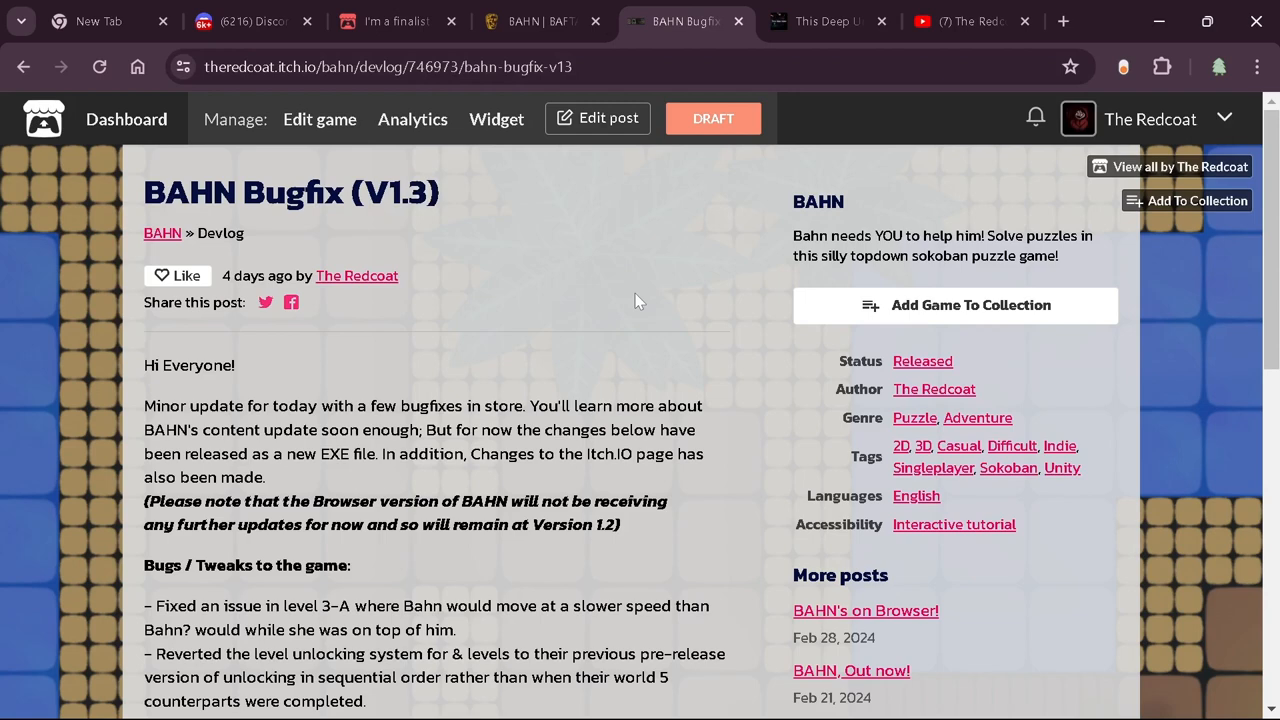
pyautogui.moveTo(472, 196)
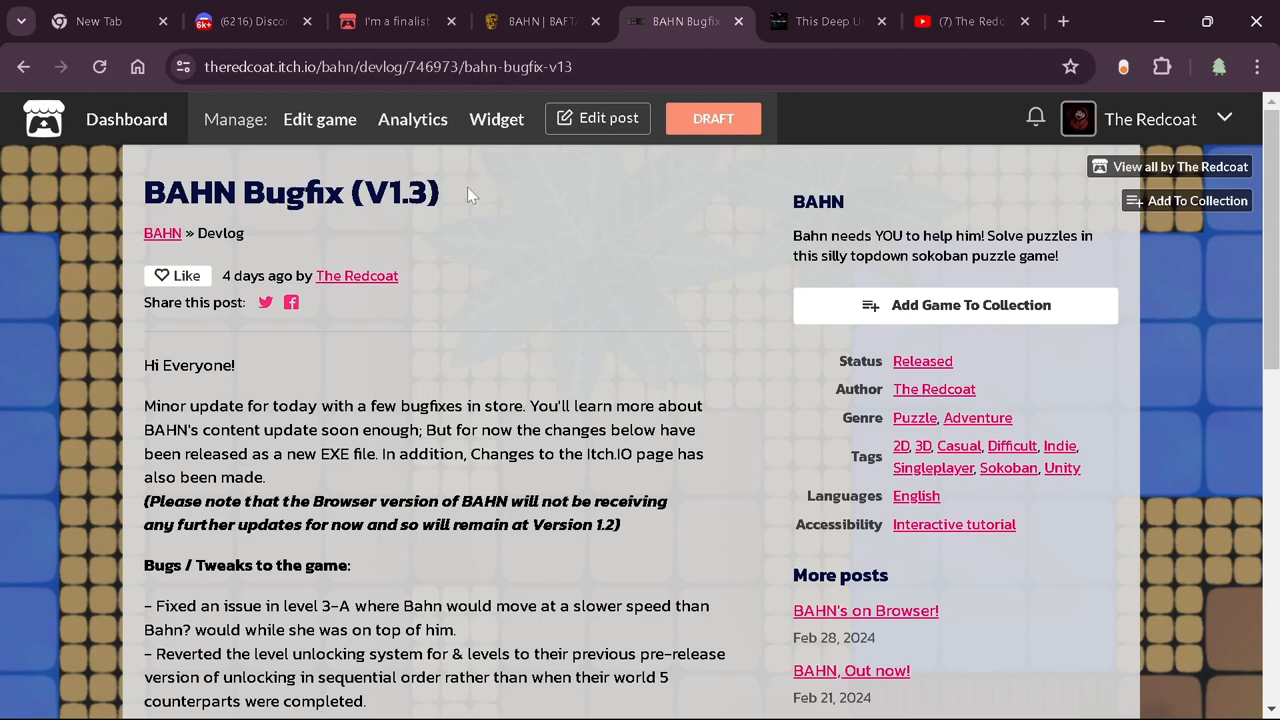
pyautogui.scroll(-3)
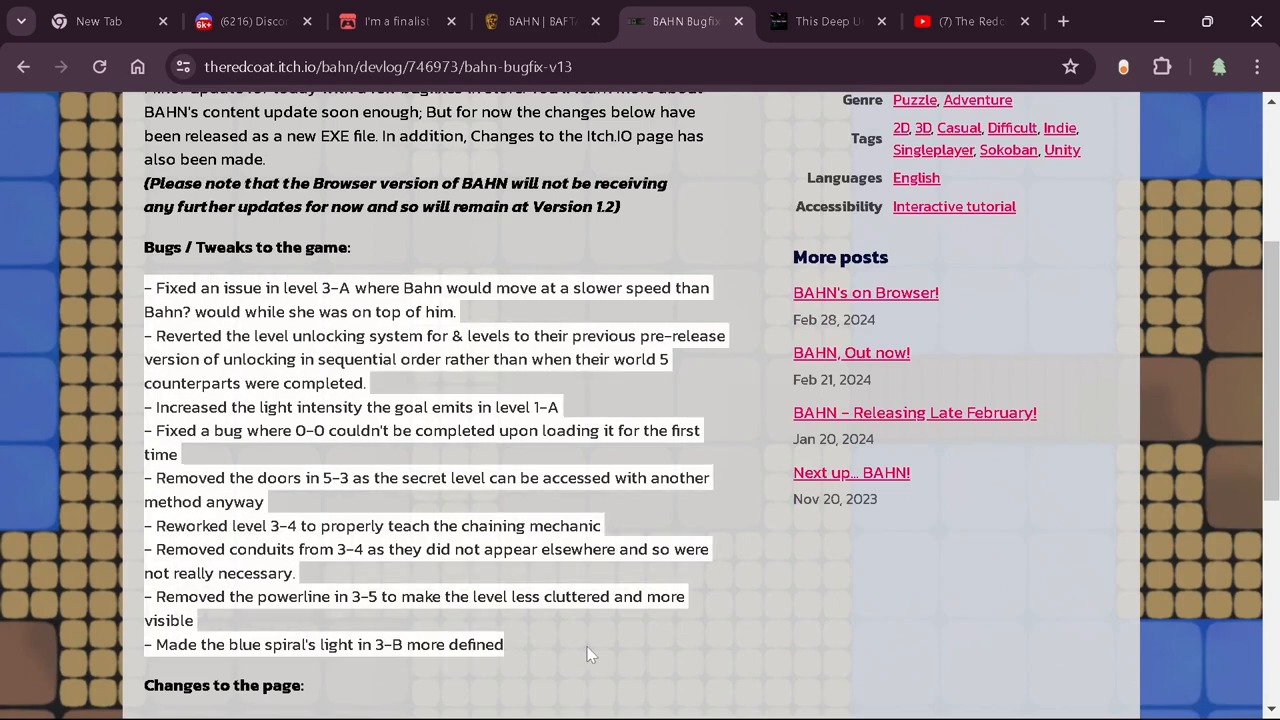
pyautogui.moveTo(590, 636)
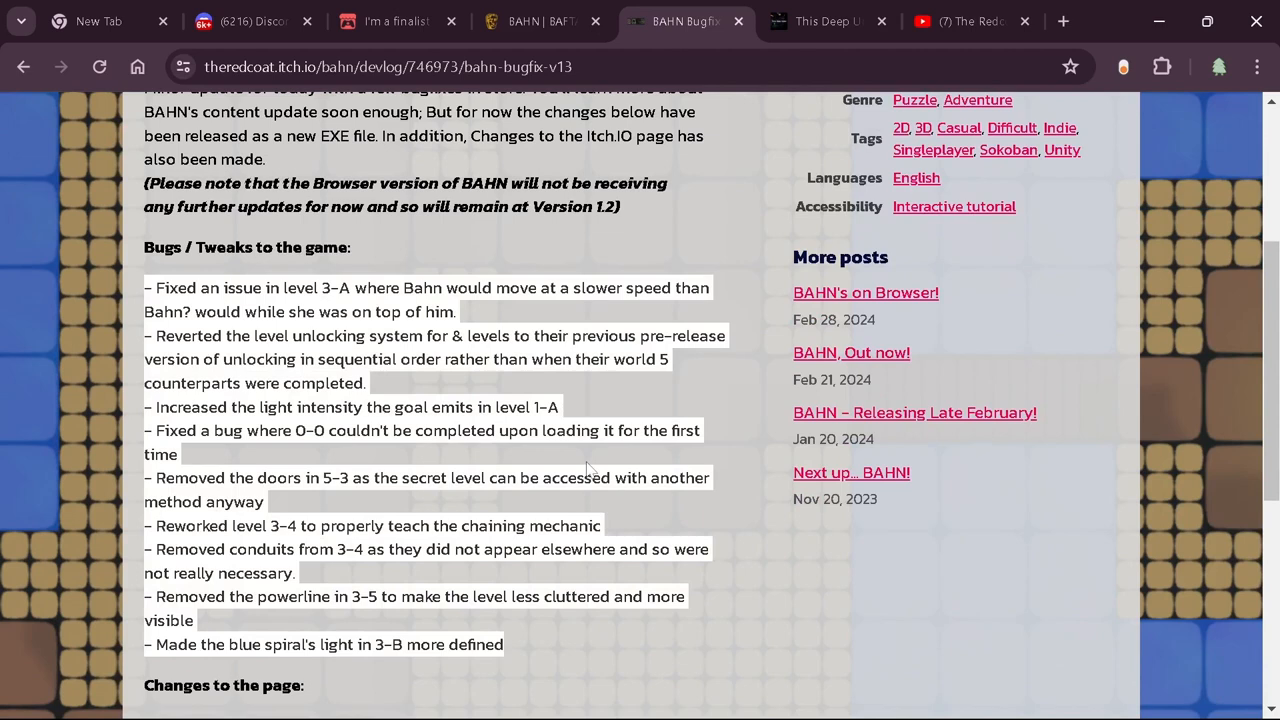
pyautogui.moveTo(628, 516)
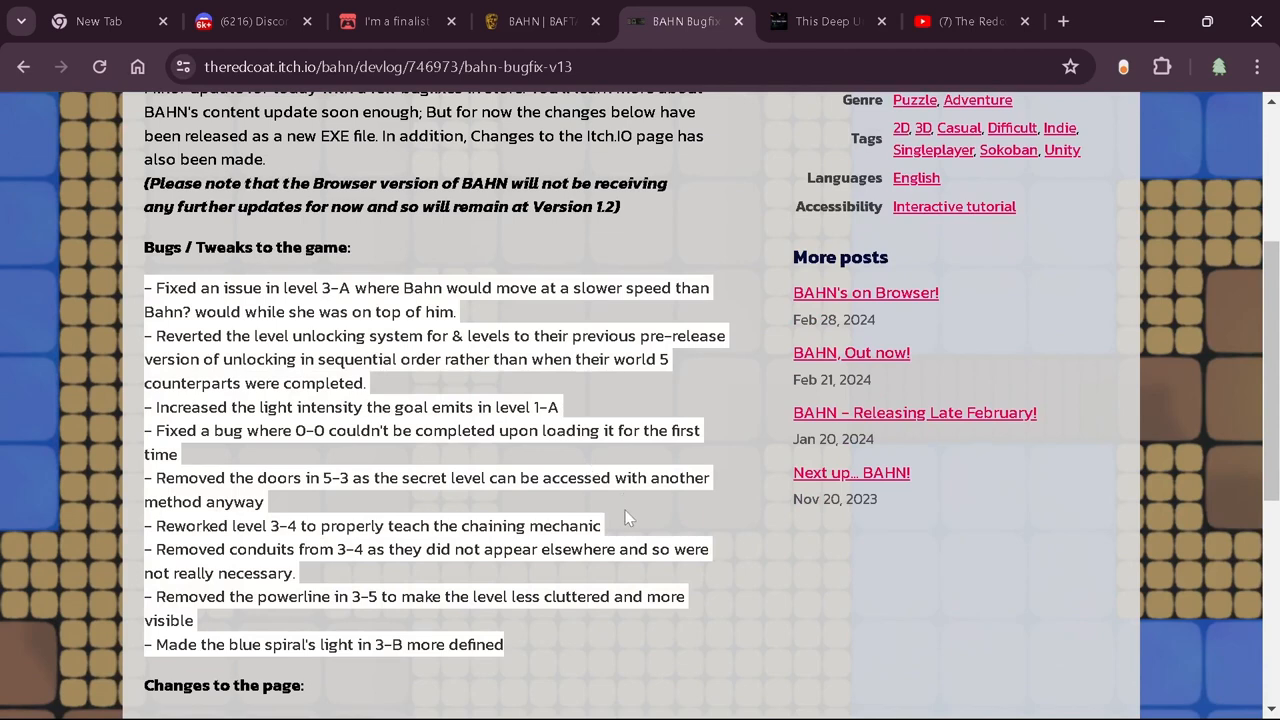
pyautogui.scroll(3)
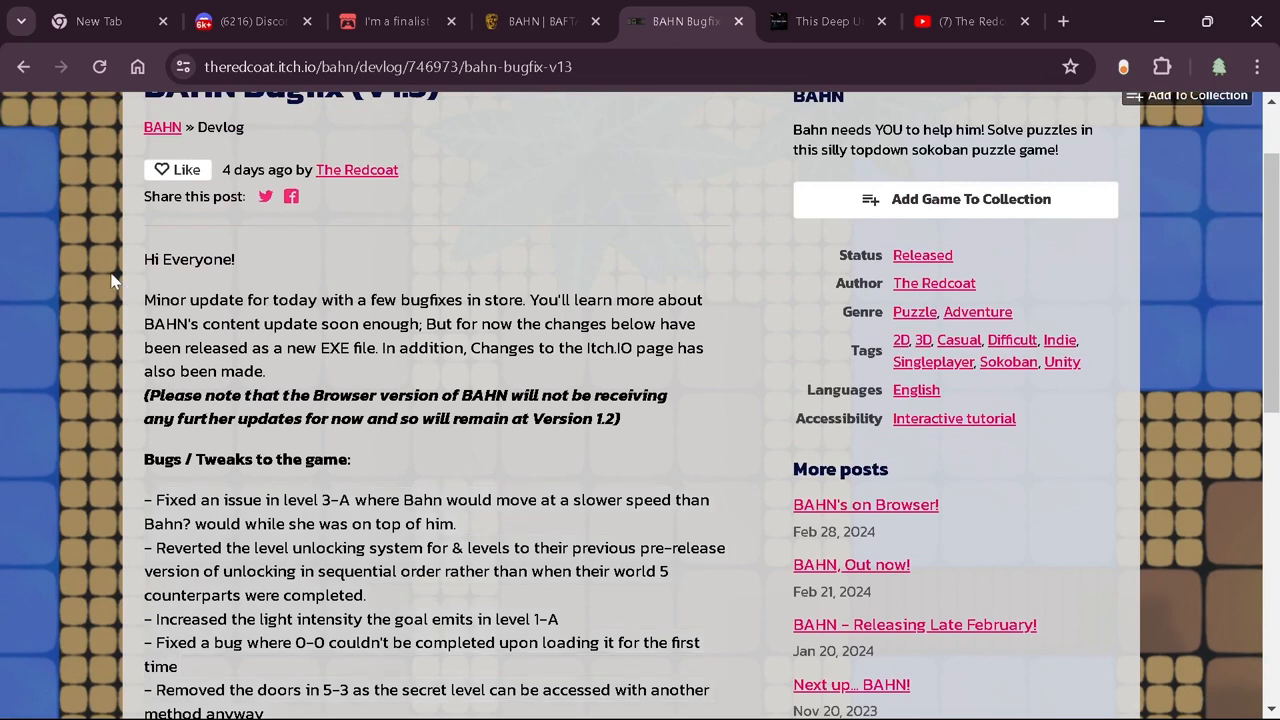
pyautogui.moveTo(132, 404)
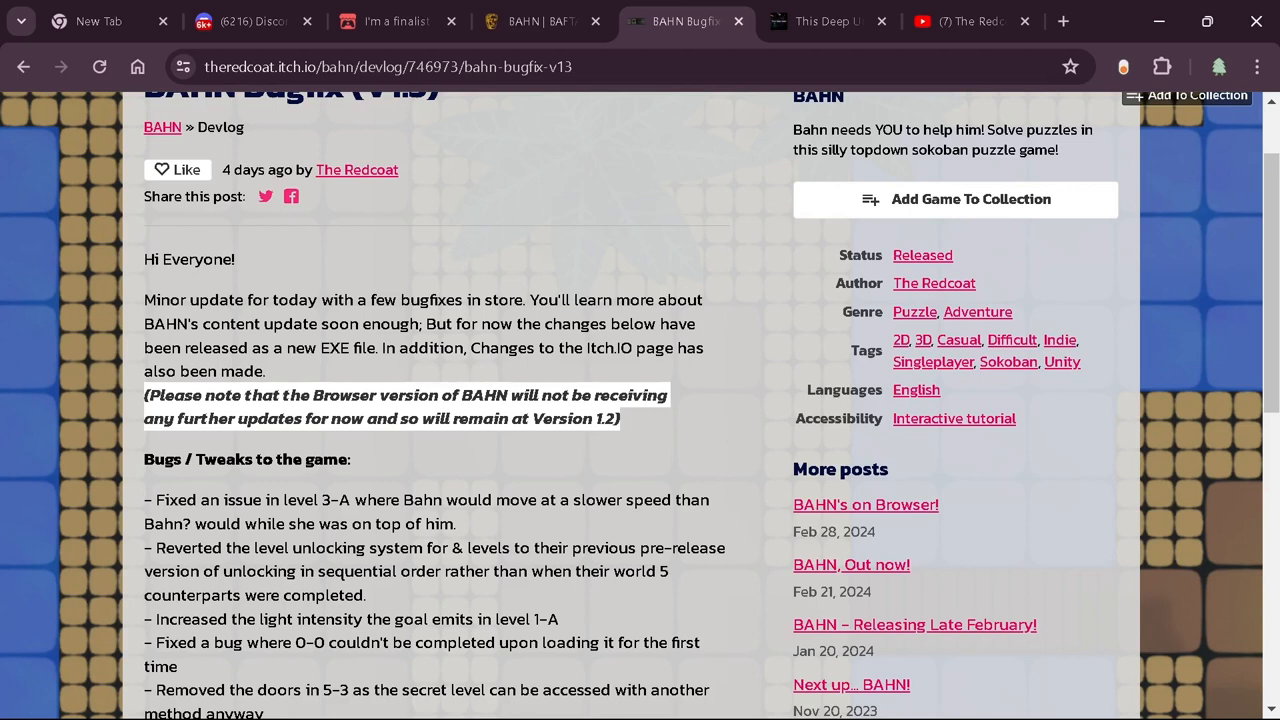
pyautogui.moveTo(480, 478)
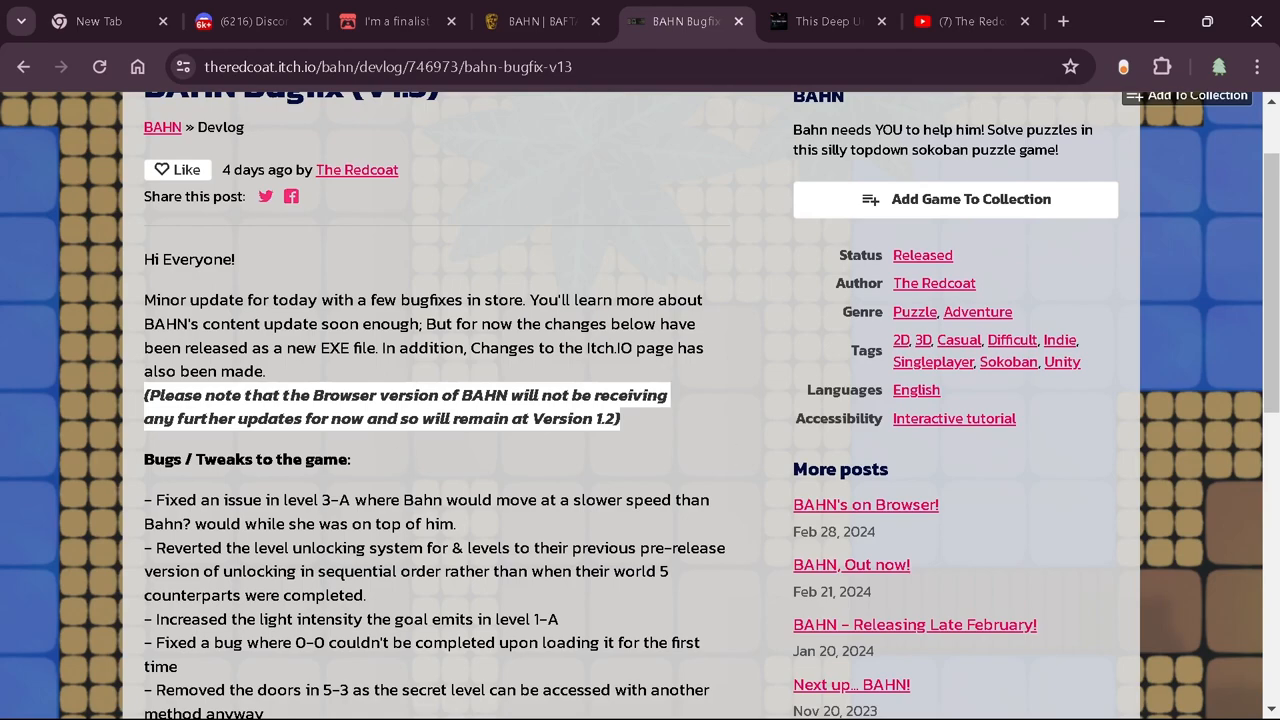
pyautogui.scroll(-3)
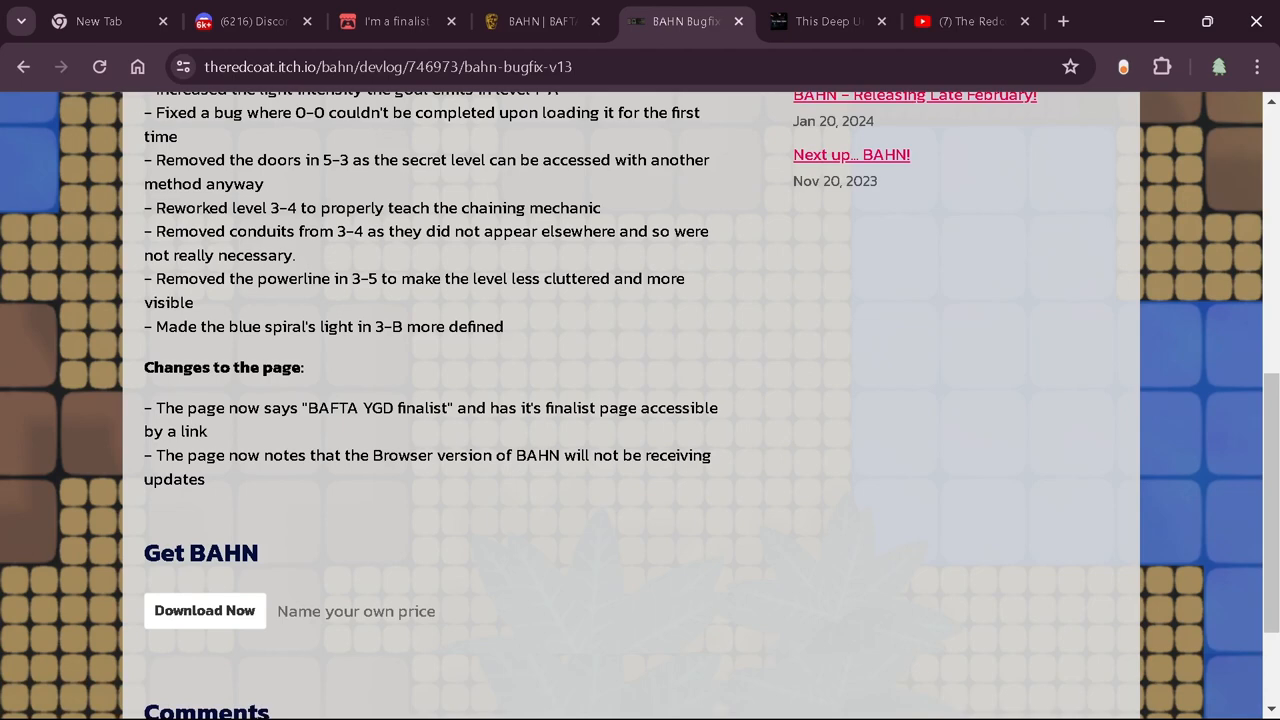
# Look over the This Deep Under itch.io game page from top to bottom and back
pyautogui.click(824, 20)
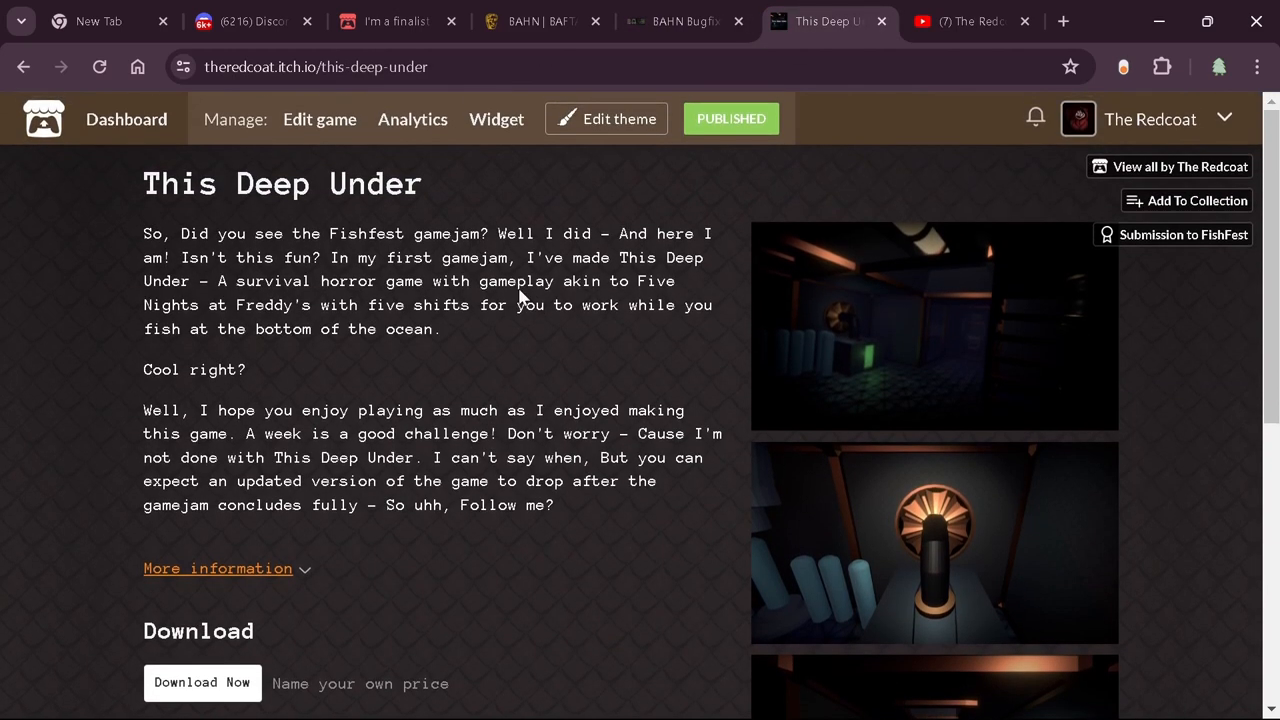
pyautogui.moveTo(520, 202)
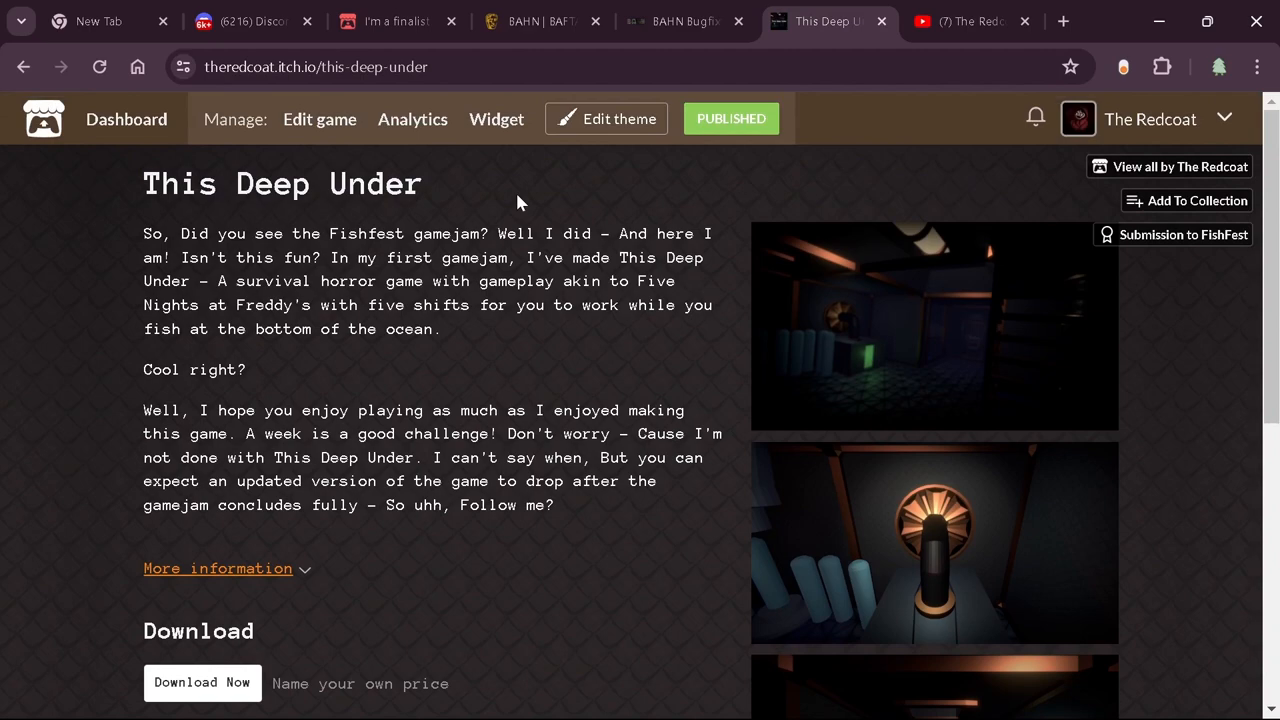
pyautogui.scroll(-3)
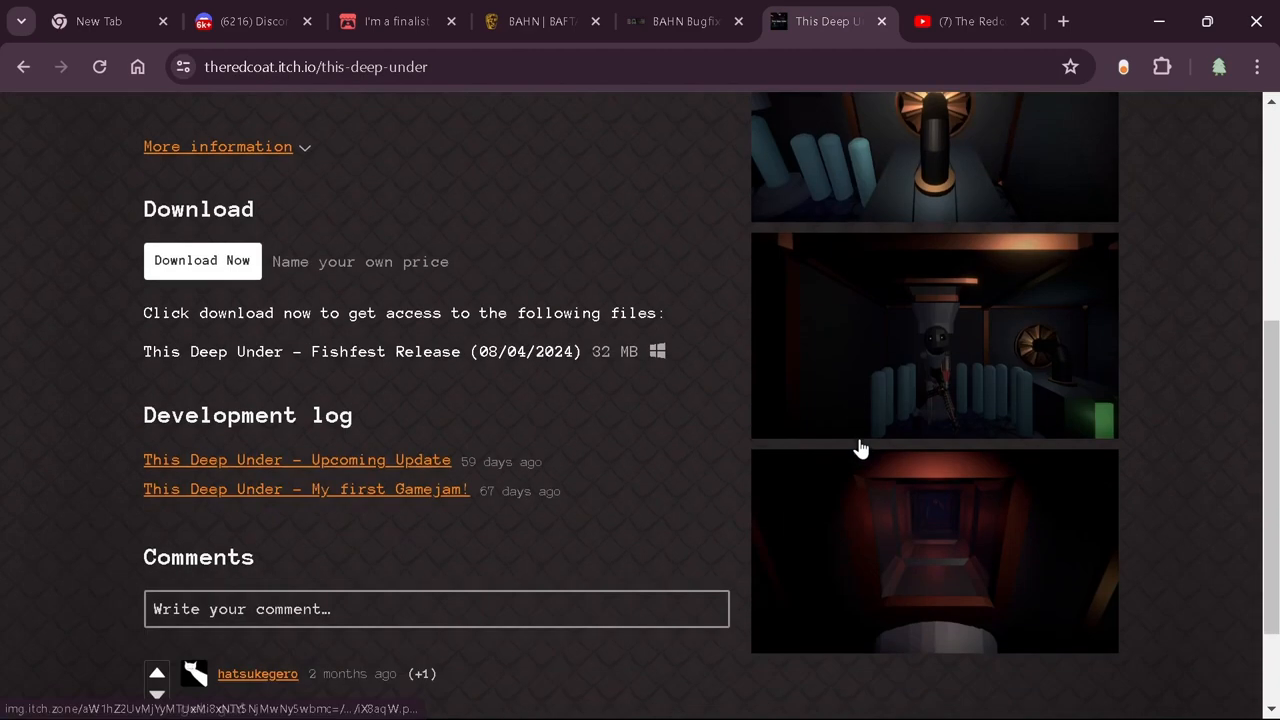
pyautogui.scroll(3)
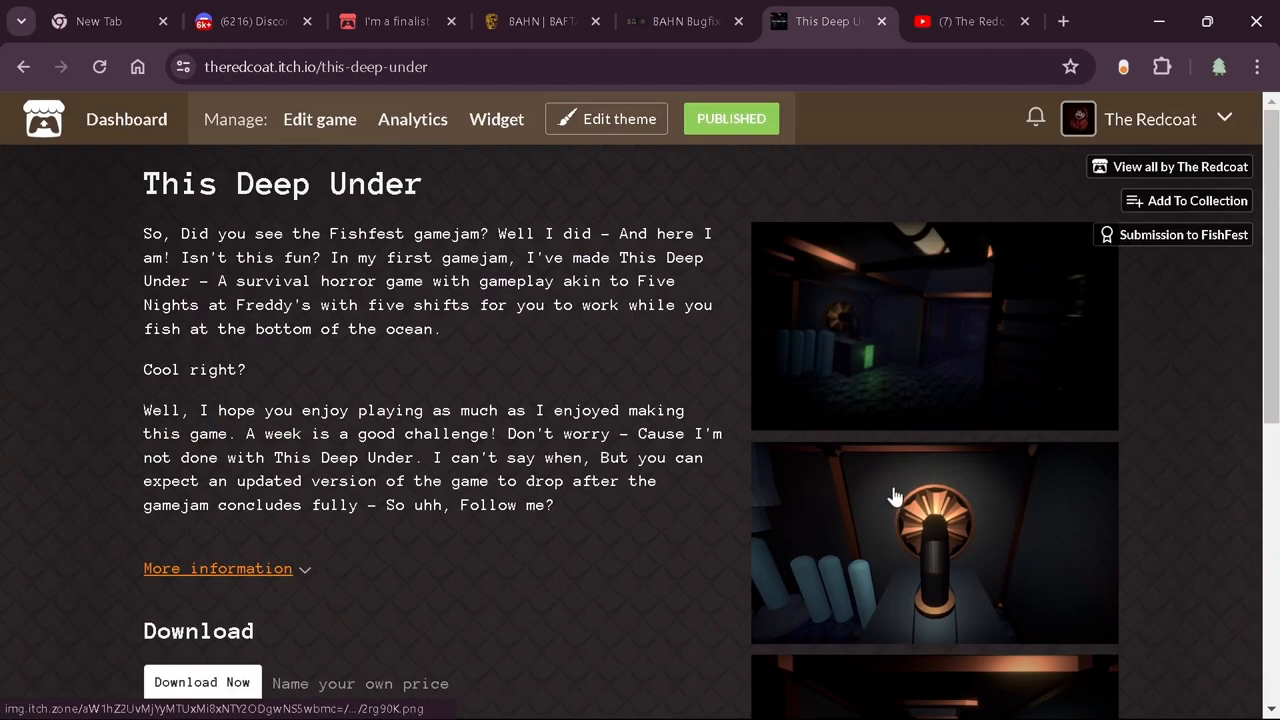
pyautogui.scroll(-3)
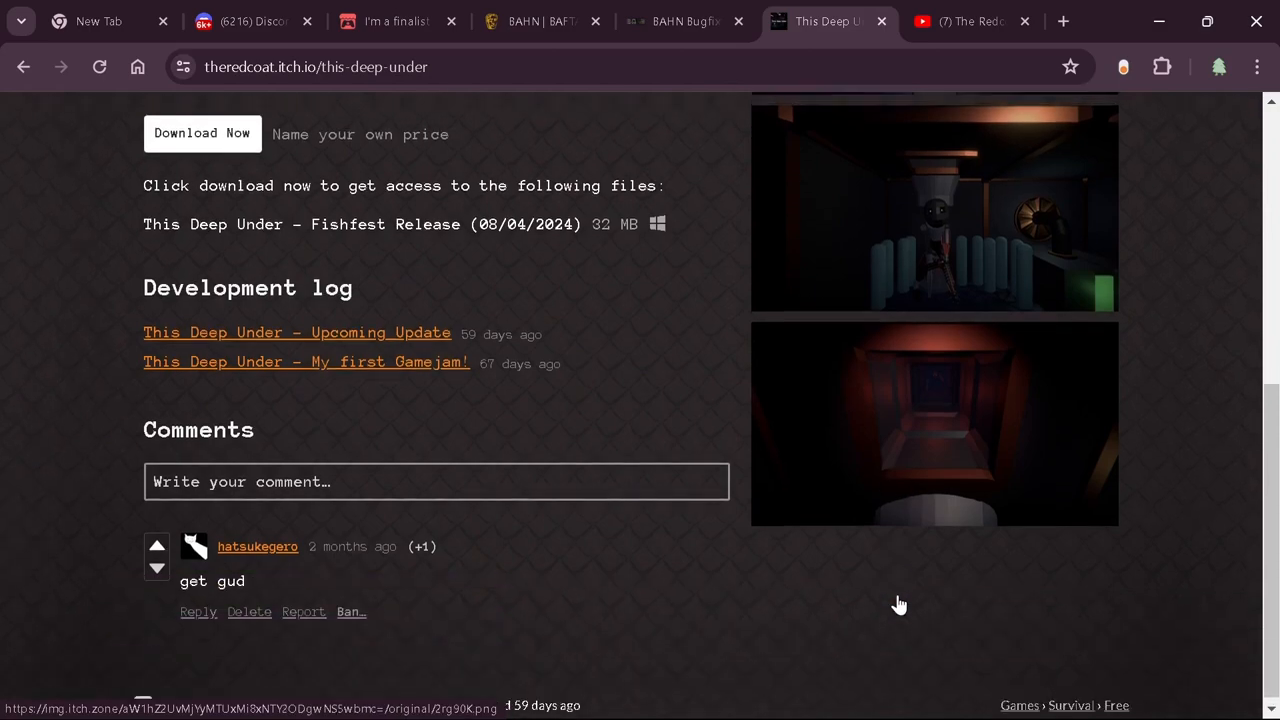
pyautogui.scroll(3)
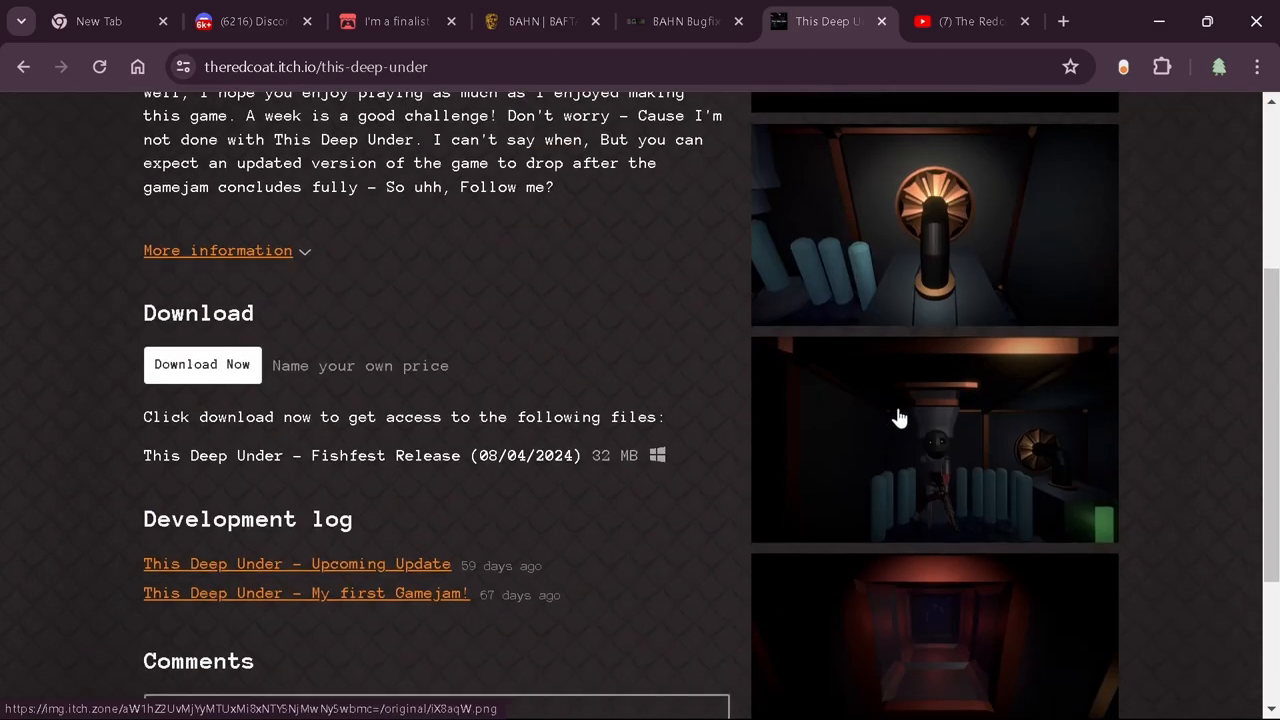
pyautogui.scroll(-3)
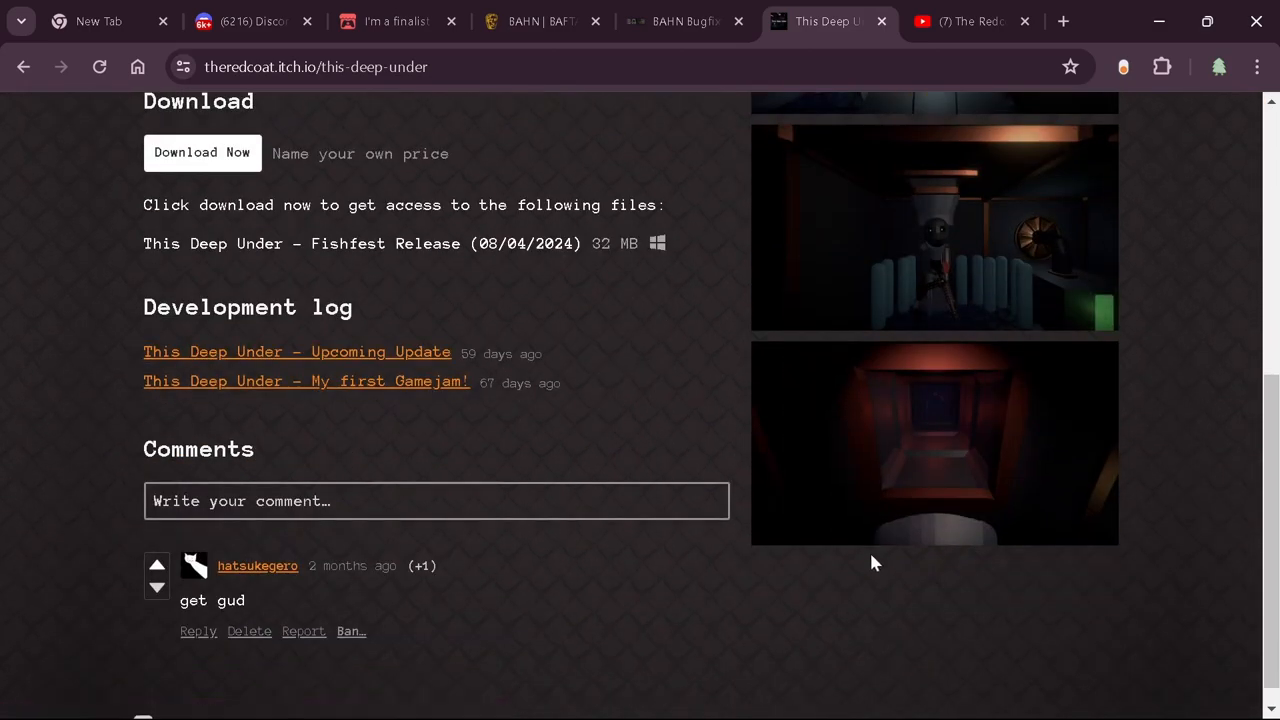
pyautogui.moveTo(920, 150)
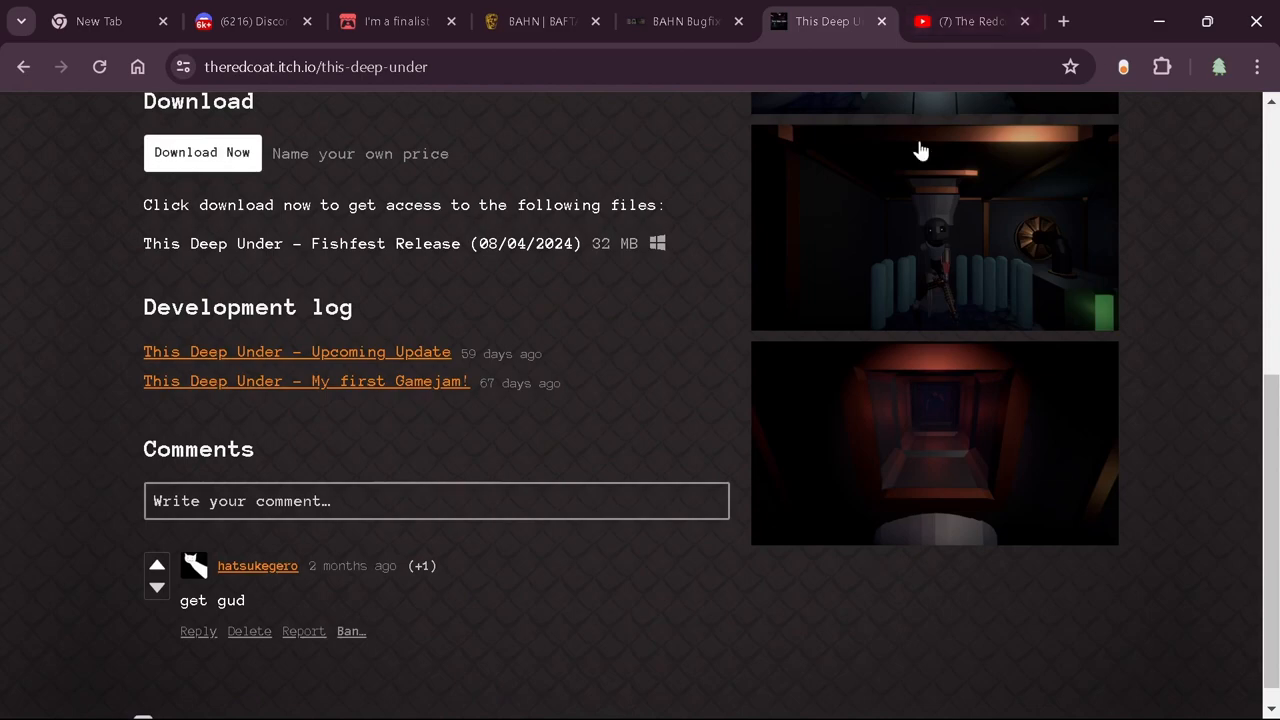
pyautogui.scroll(3)
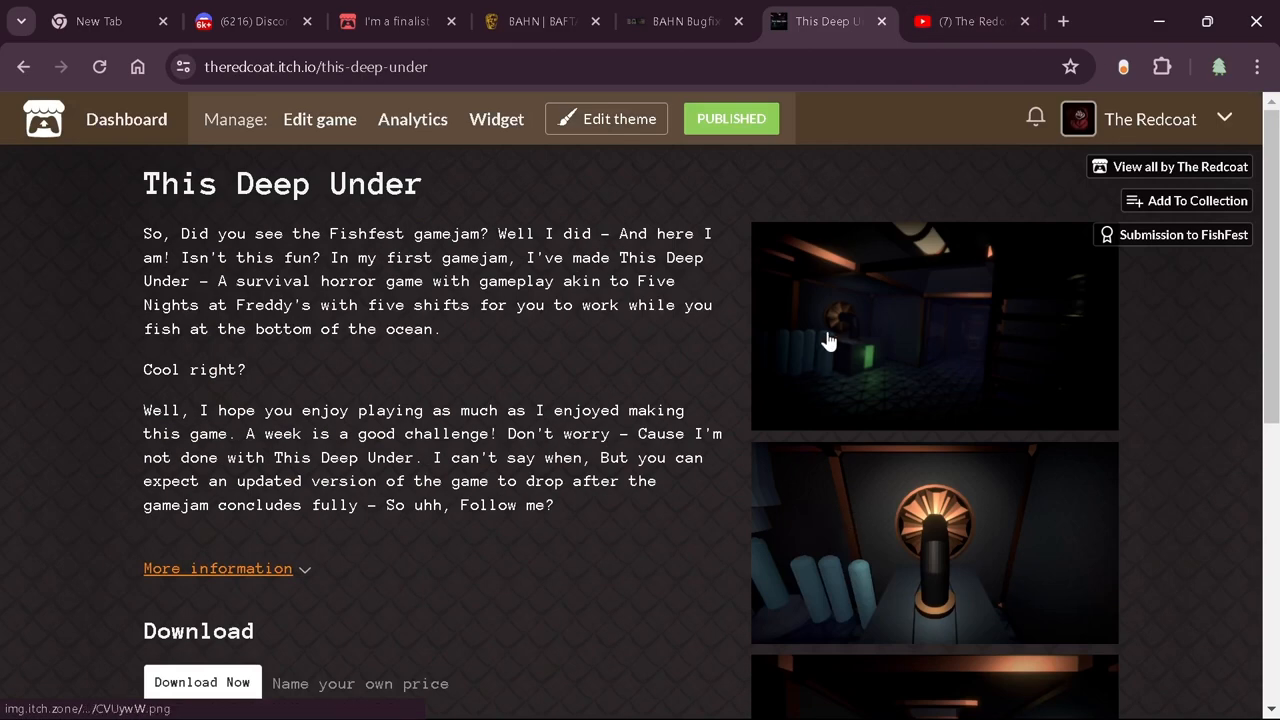
pyautogui.scroll(-3)
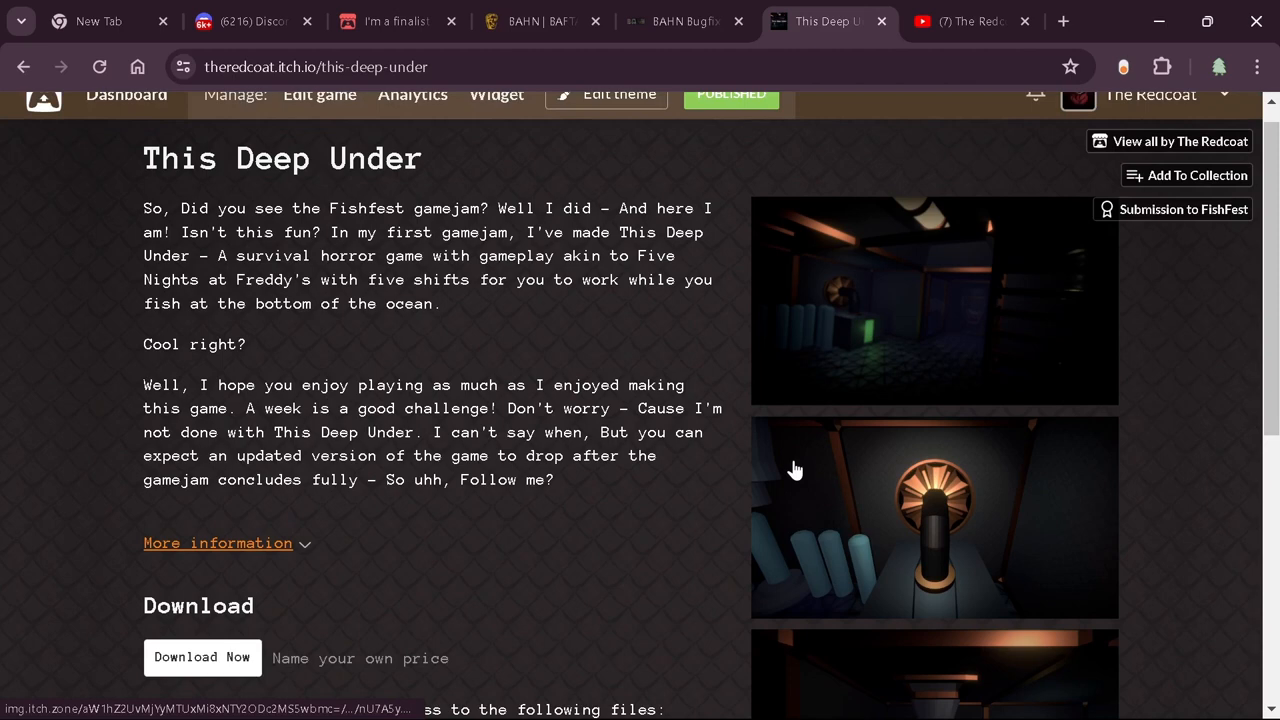
pyautogui.scroll(-3)
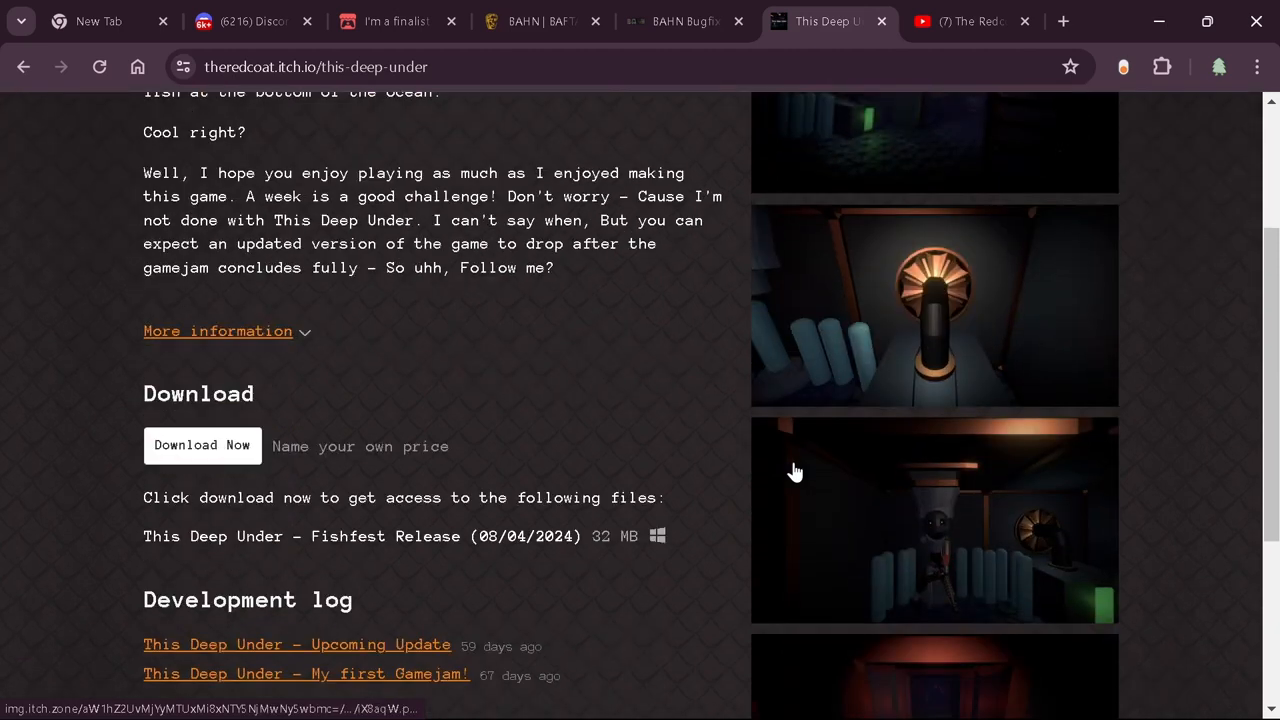
pyautogui.scroll(-3)
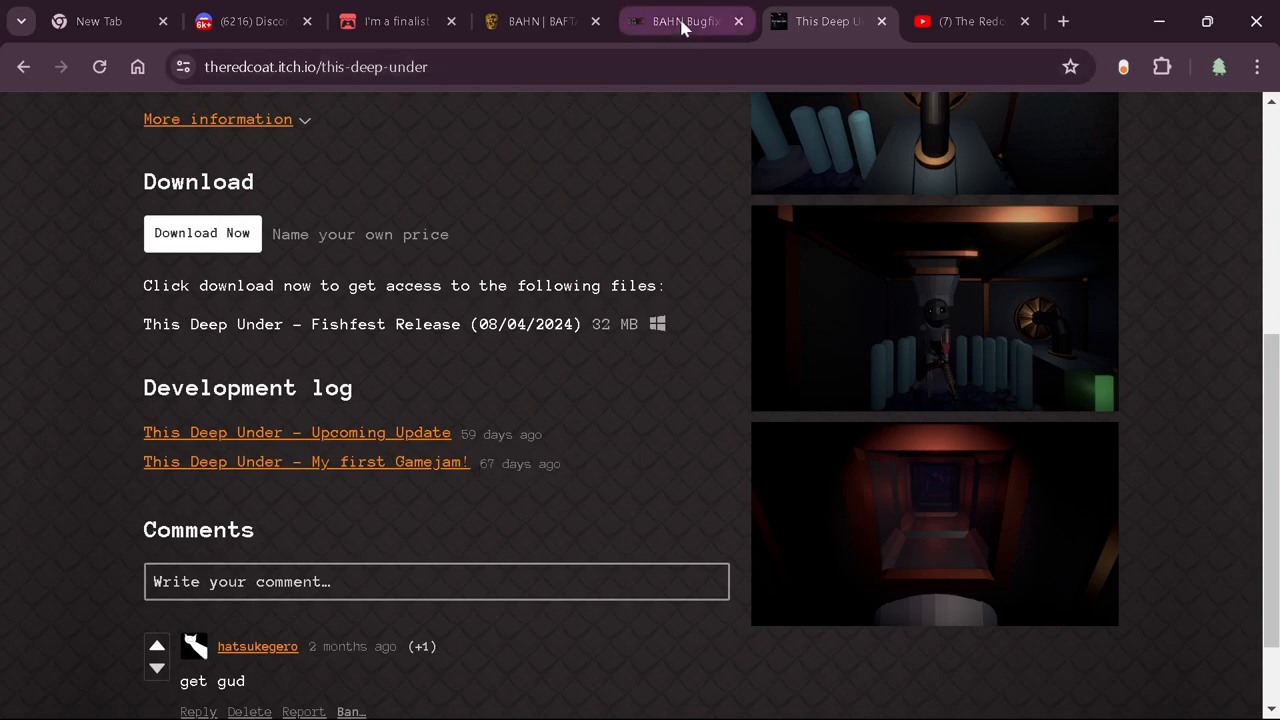
pyautogui.click(828, 20)
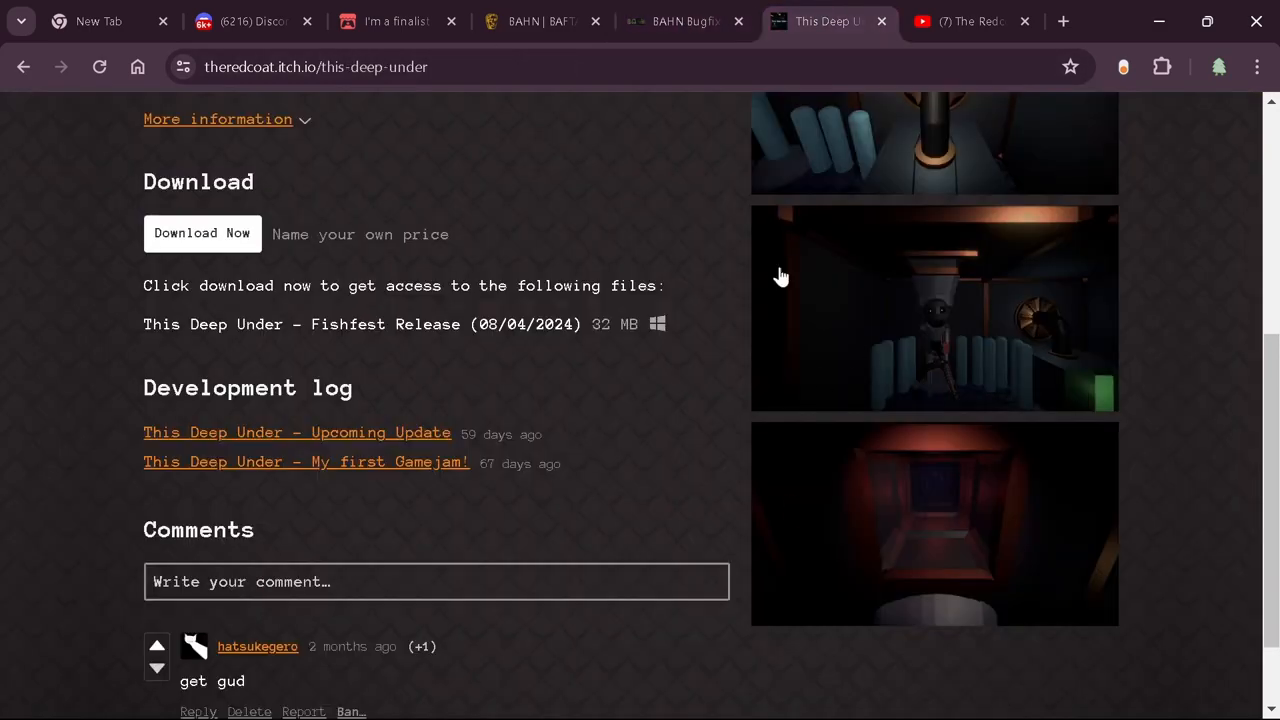
pyautogui.scroll(3)
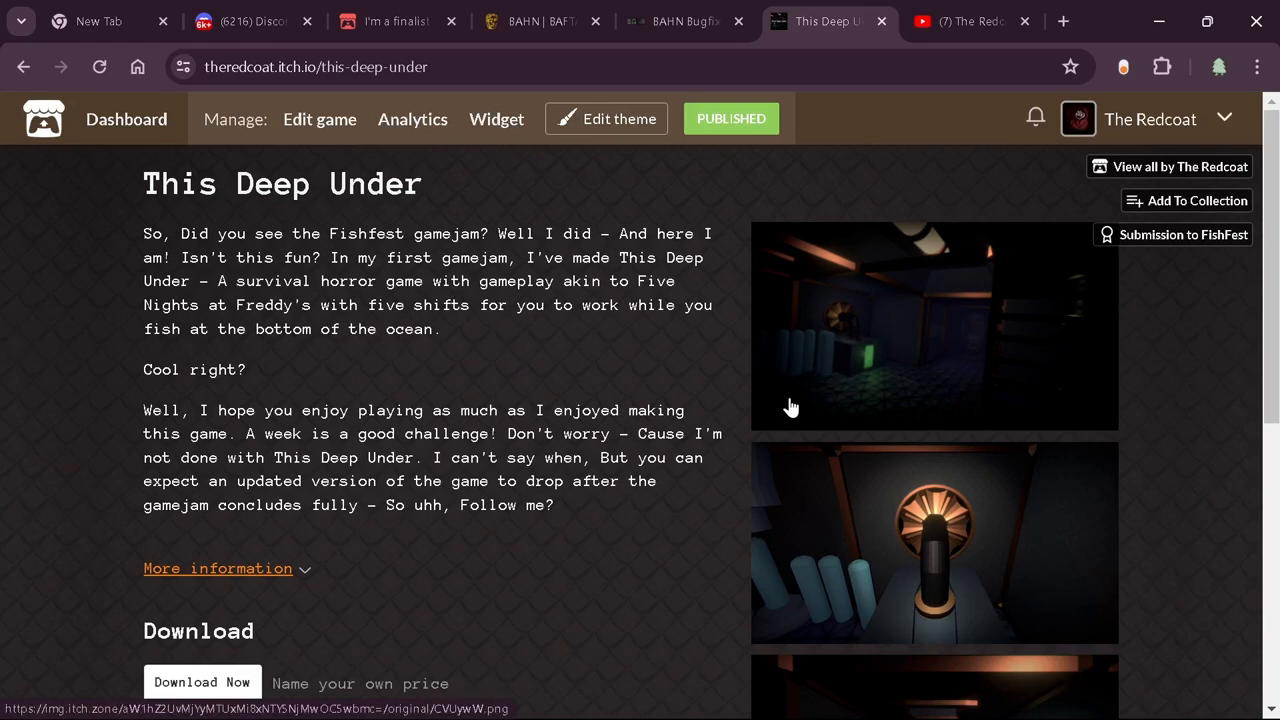
pyautogui.moveTo(700, 334)
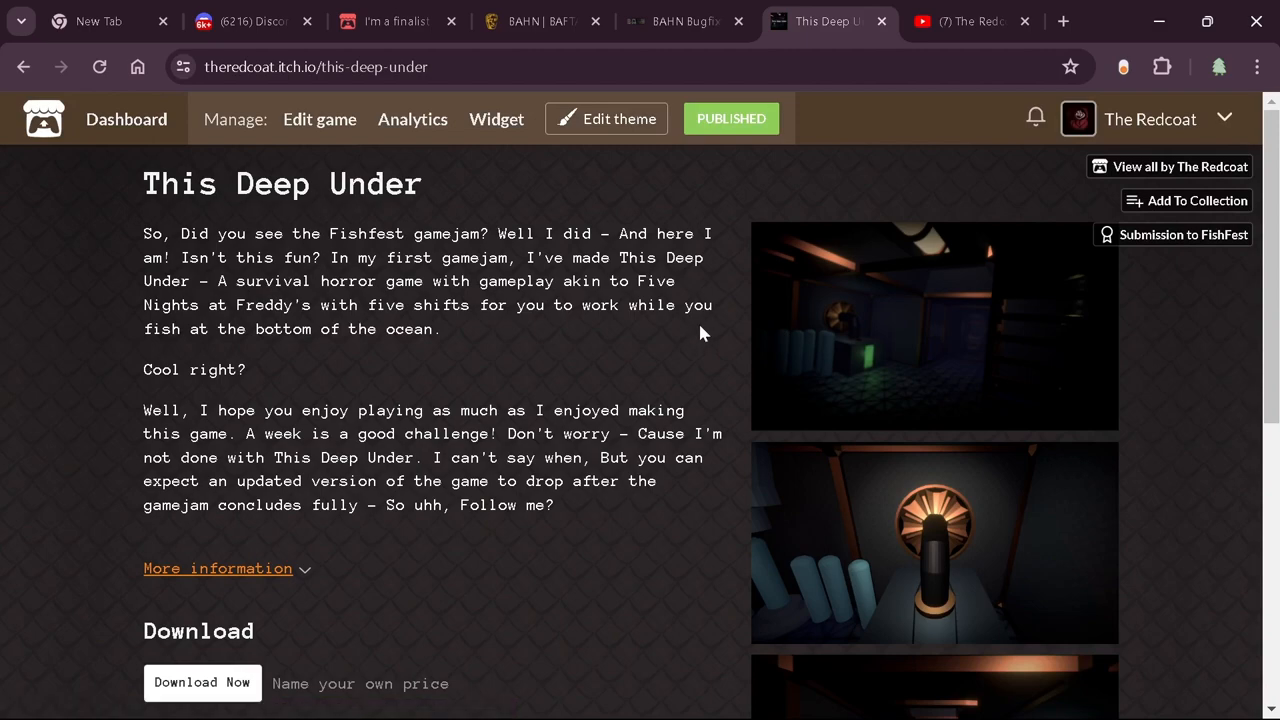
# Revisit the BAHN Bugfix devlog, then return to the 'I'm a finalist for Bafta YGD!' blog post
pyautogui.click(684, 20)
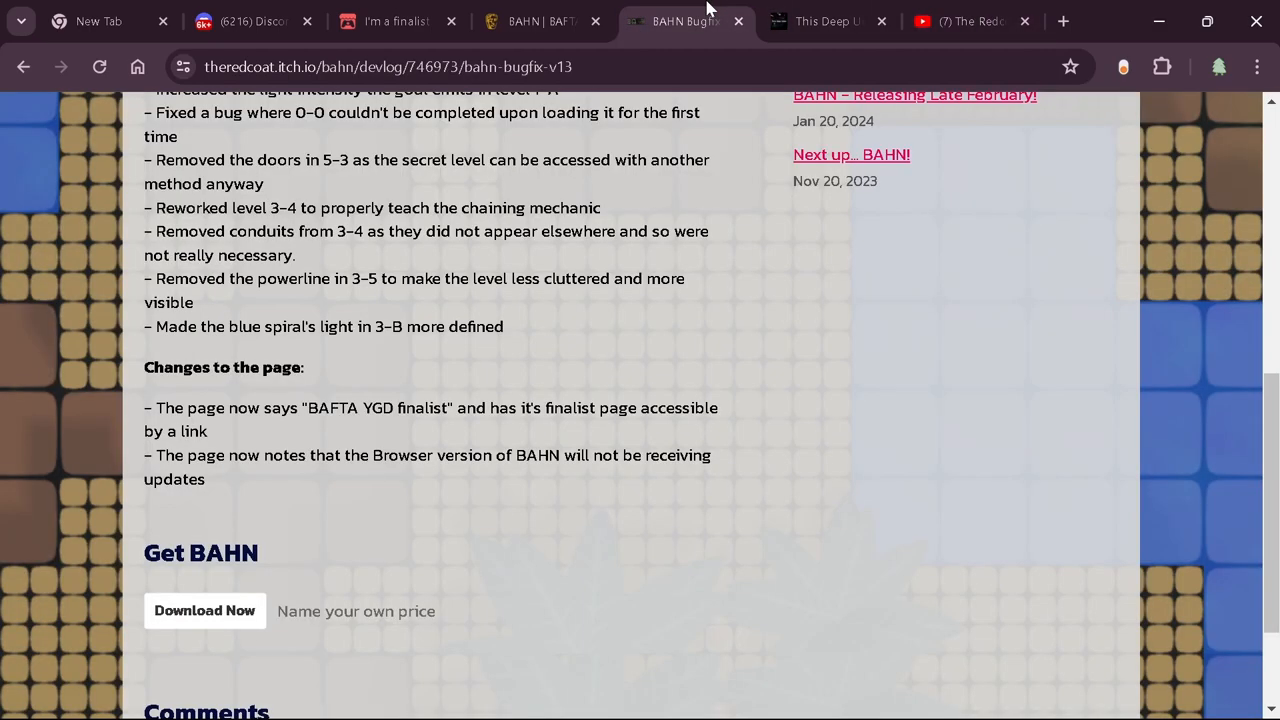
pyautogui.scroll(3)
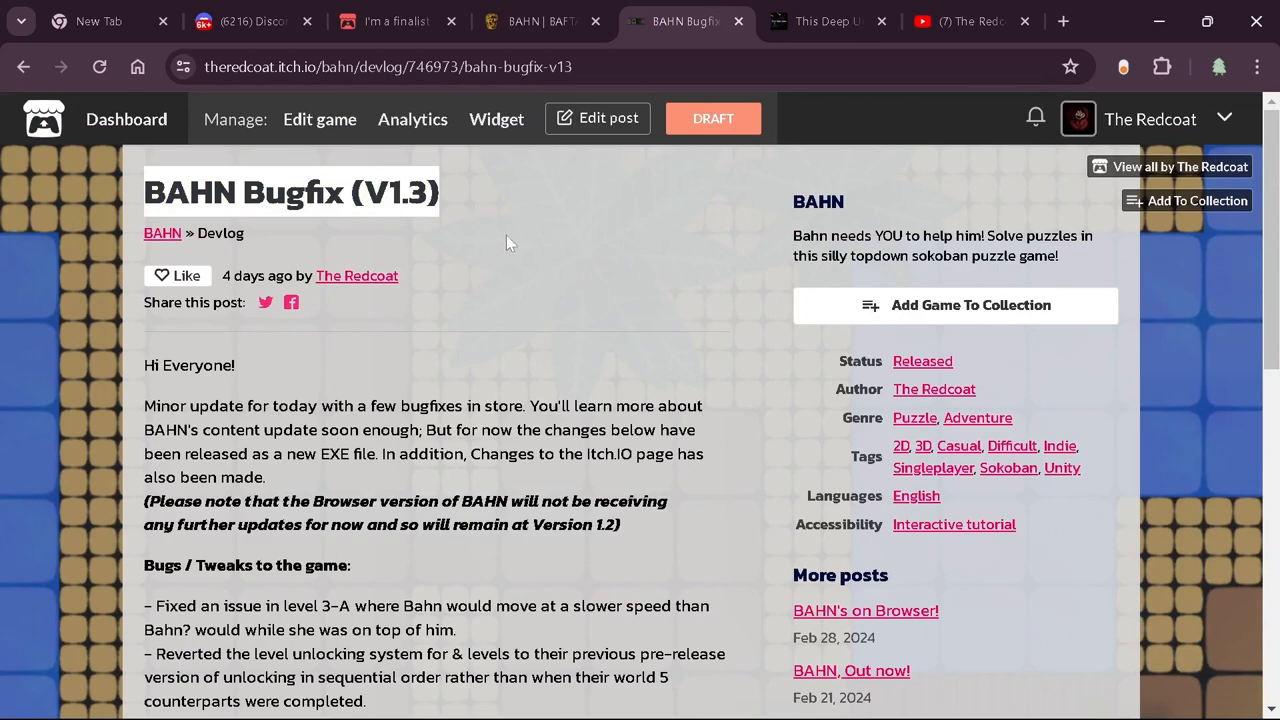
pyautogui.click(396, 20)
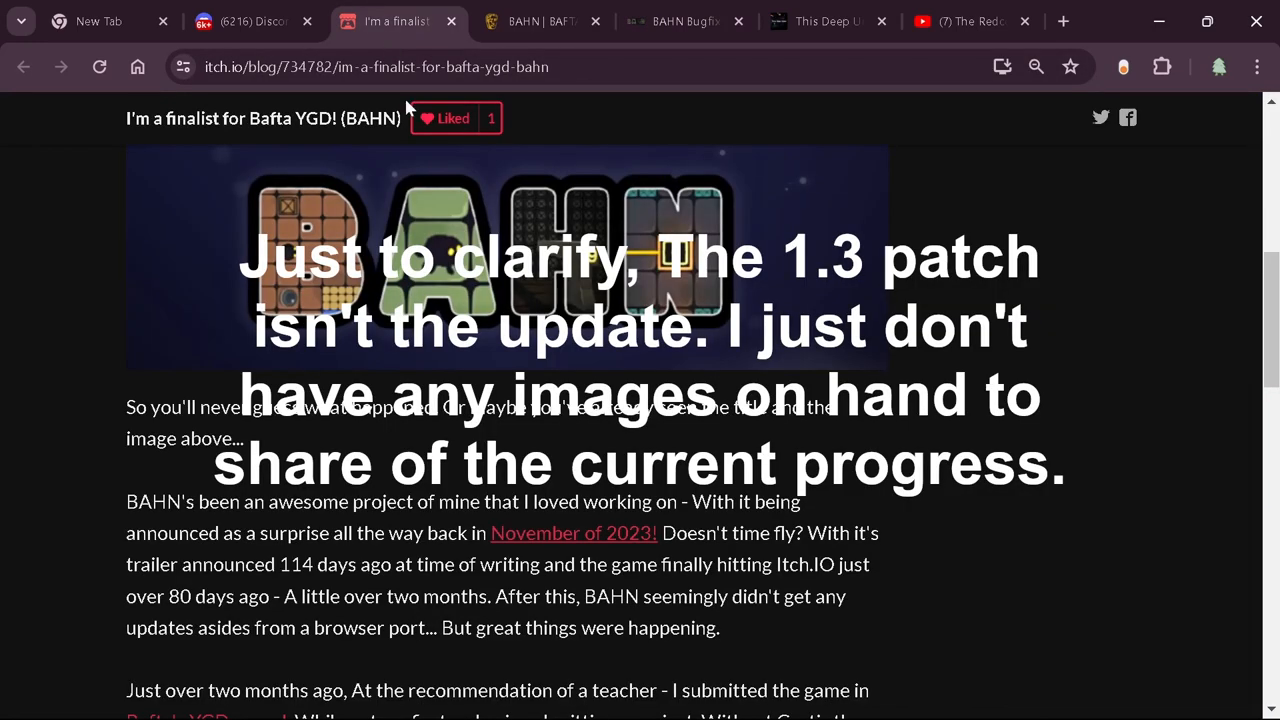
# Read the finalist blog post to its closing line, then switch to the YouTube channel's Videos page
pyautogui.scroll(-3)
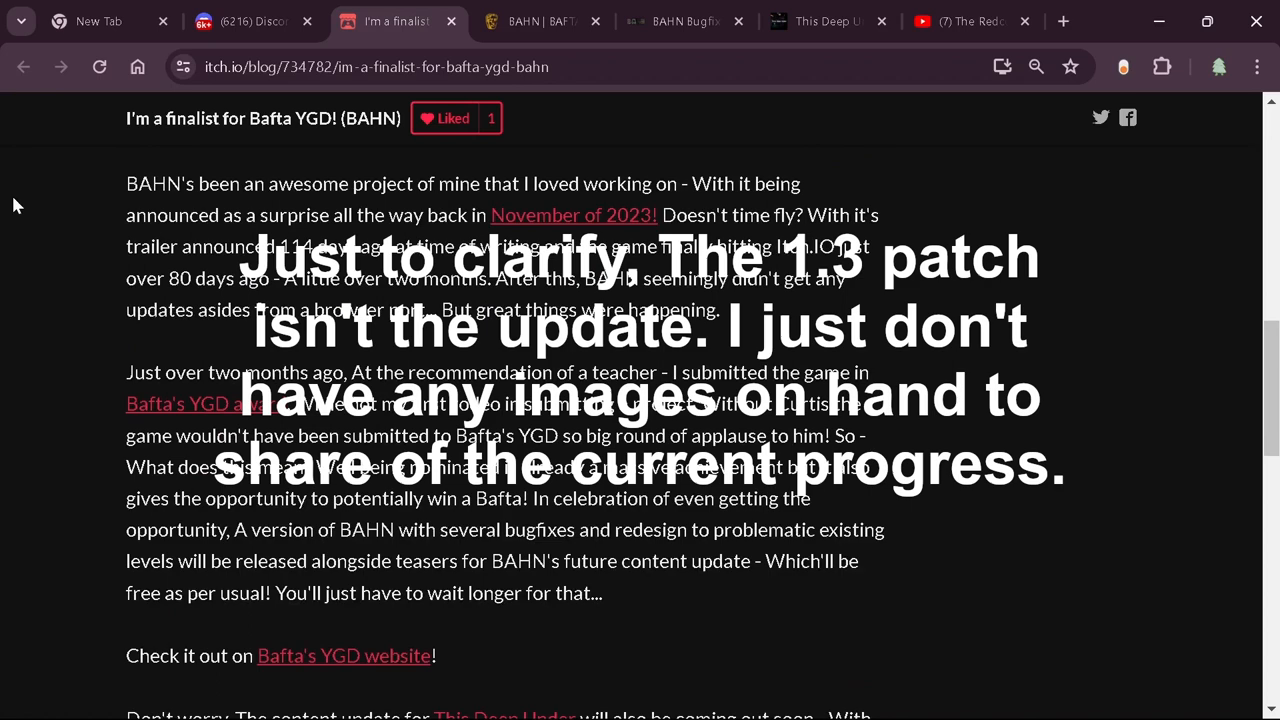
pyautogui.scroll(-3)
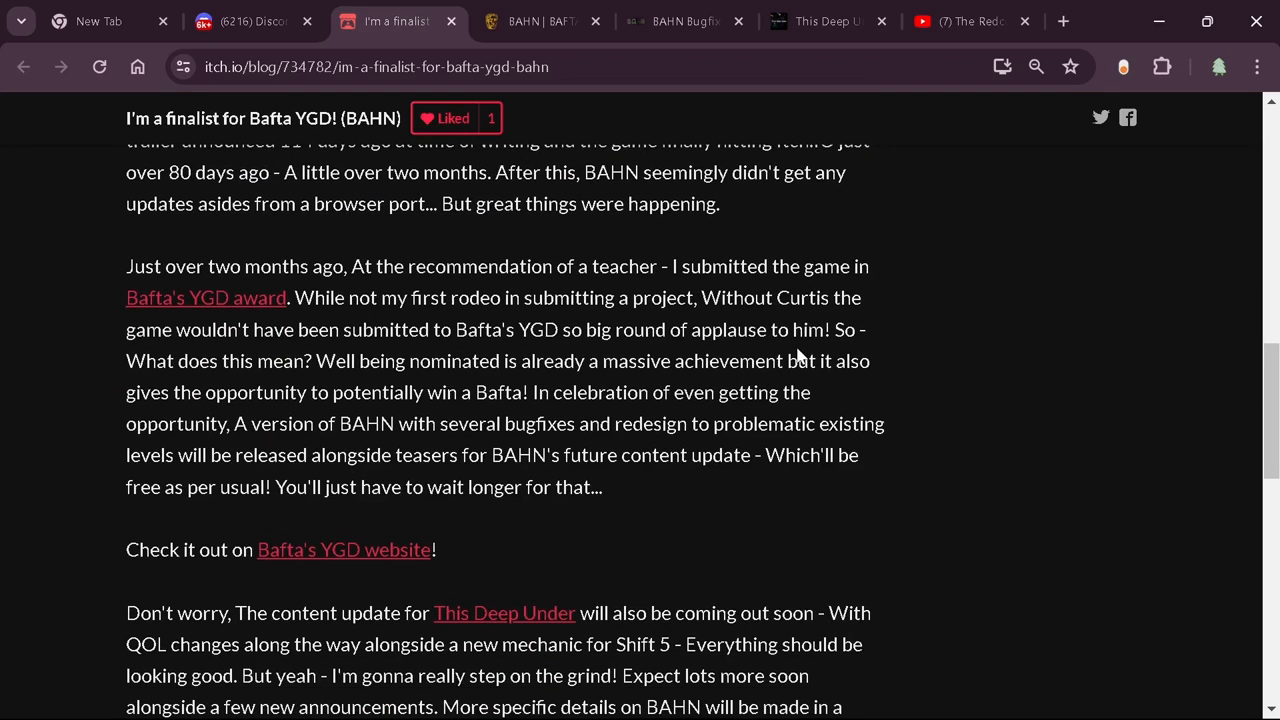
pyautogui.scroll(-3)
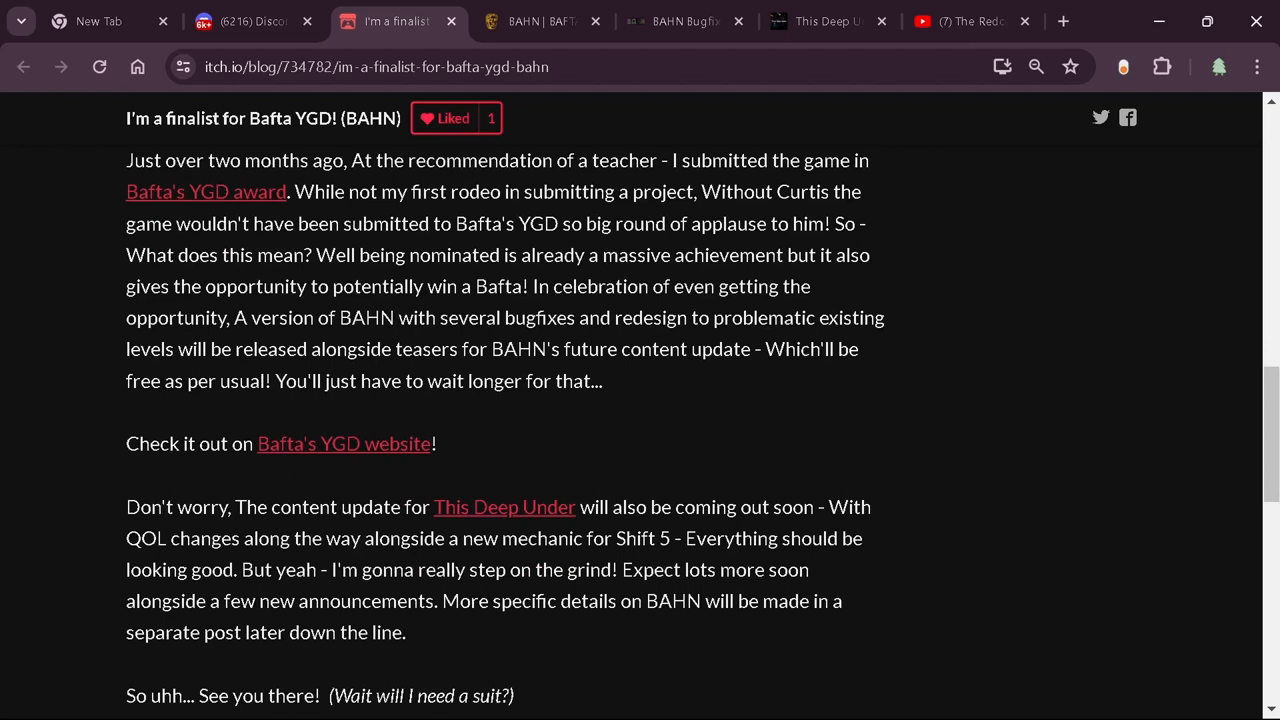
pyautogui.scroll(-3)
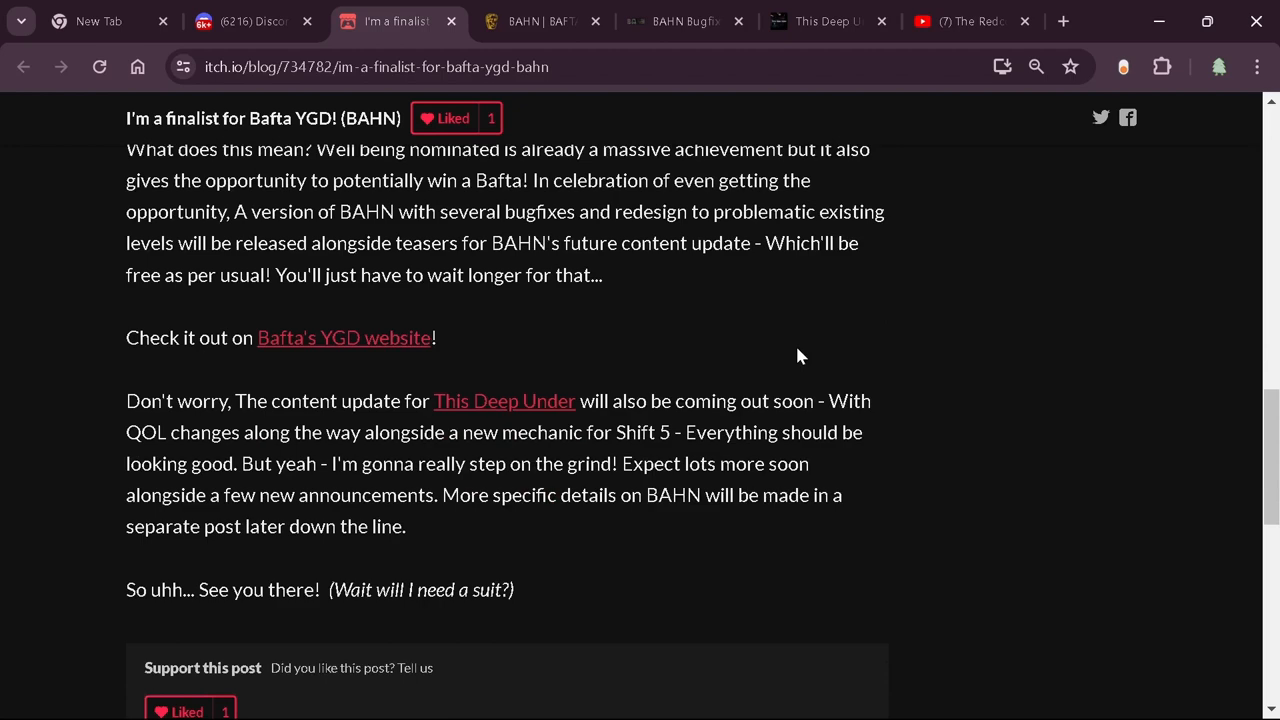
pyautogui.moveTo(818, 366)
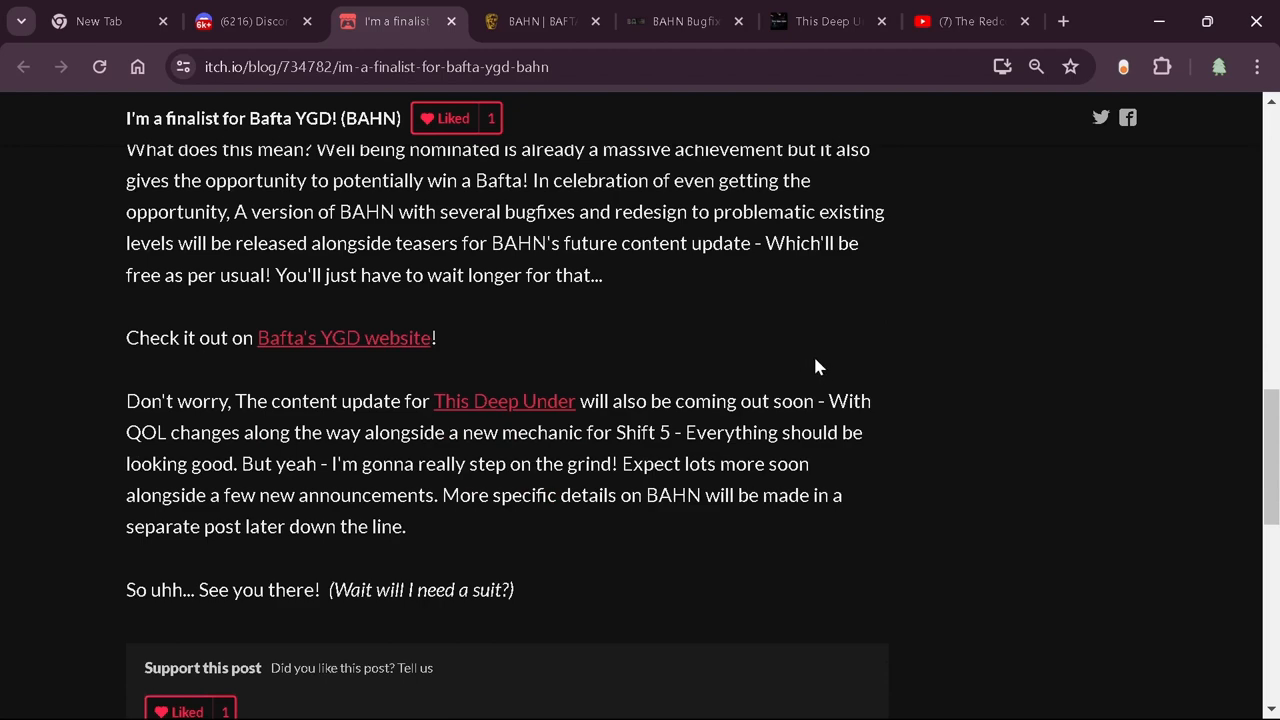
pyautogui.click(960, 20)
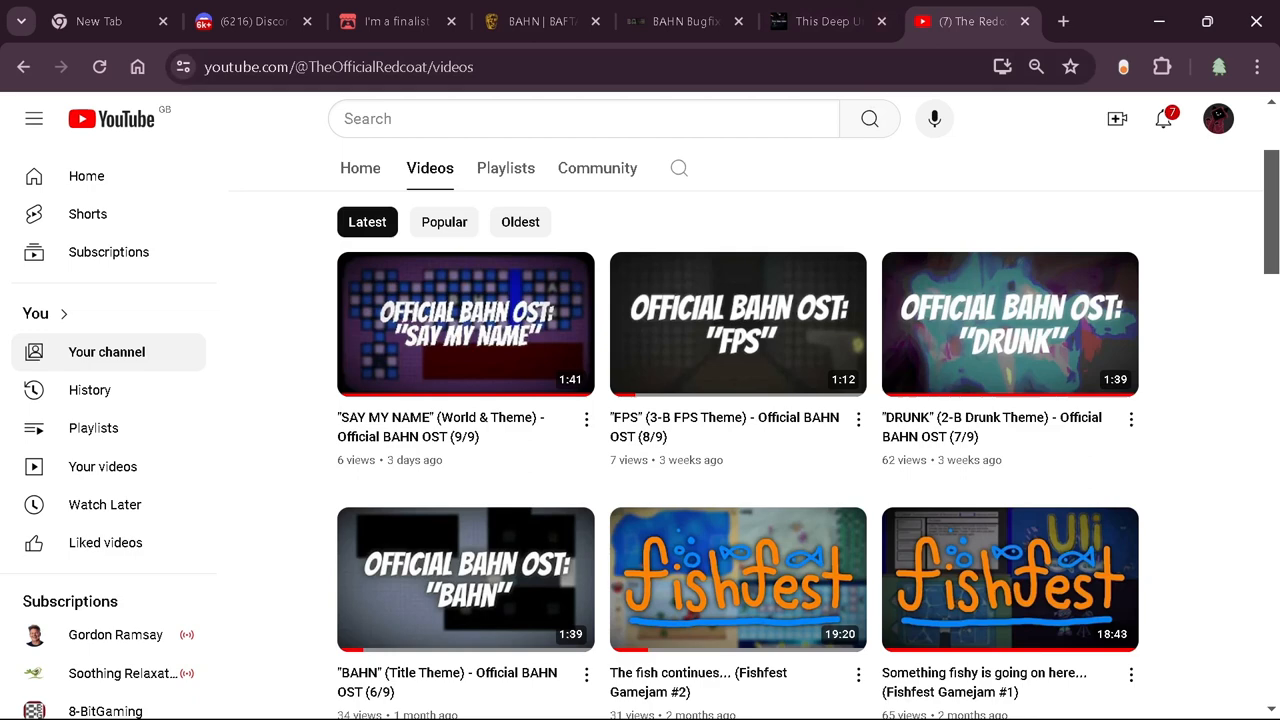
pyautogui.moveTo(540, 20)
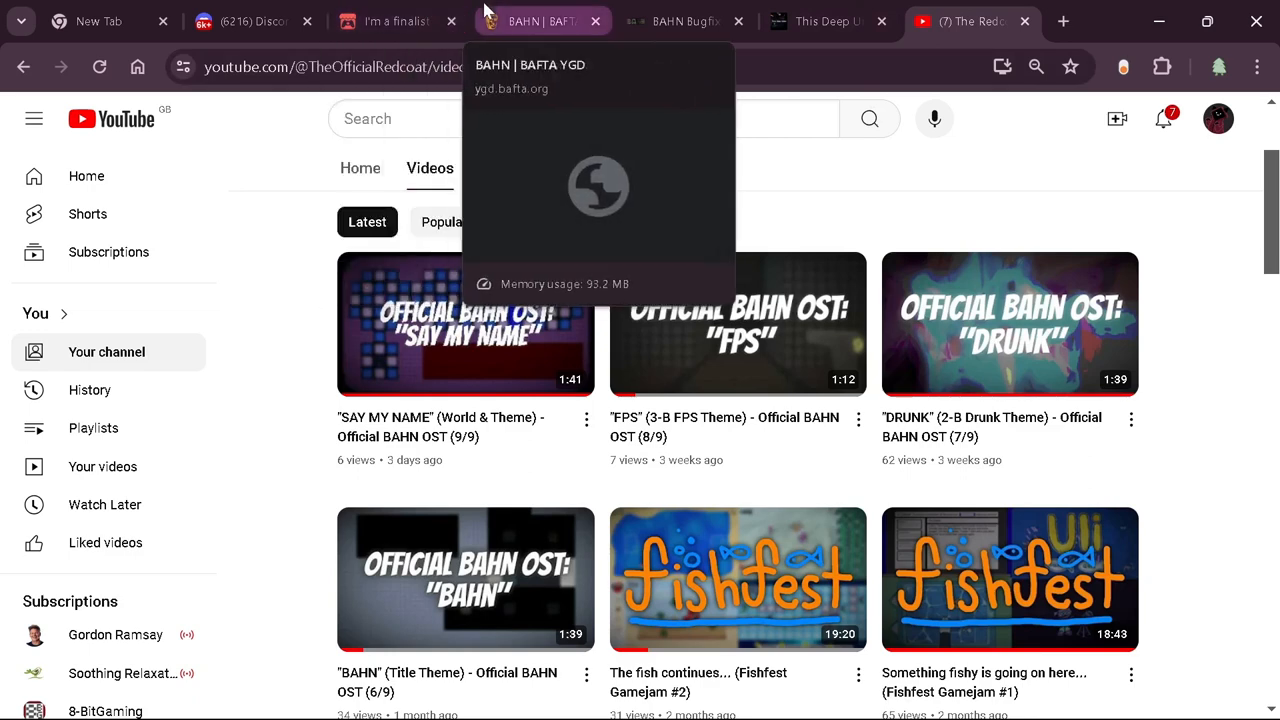